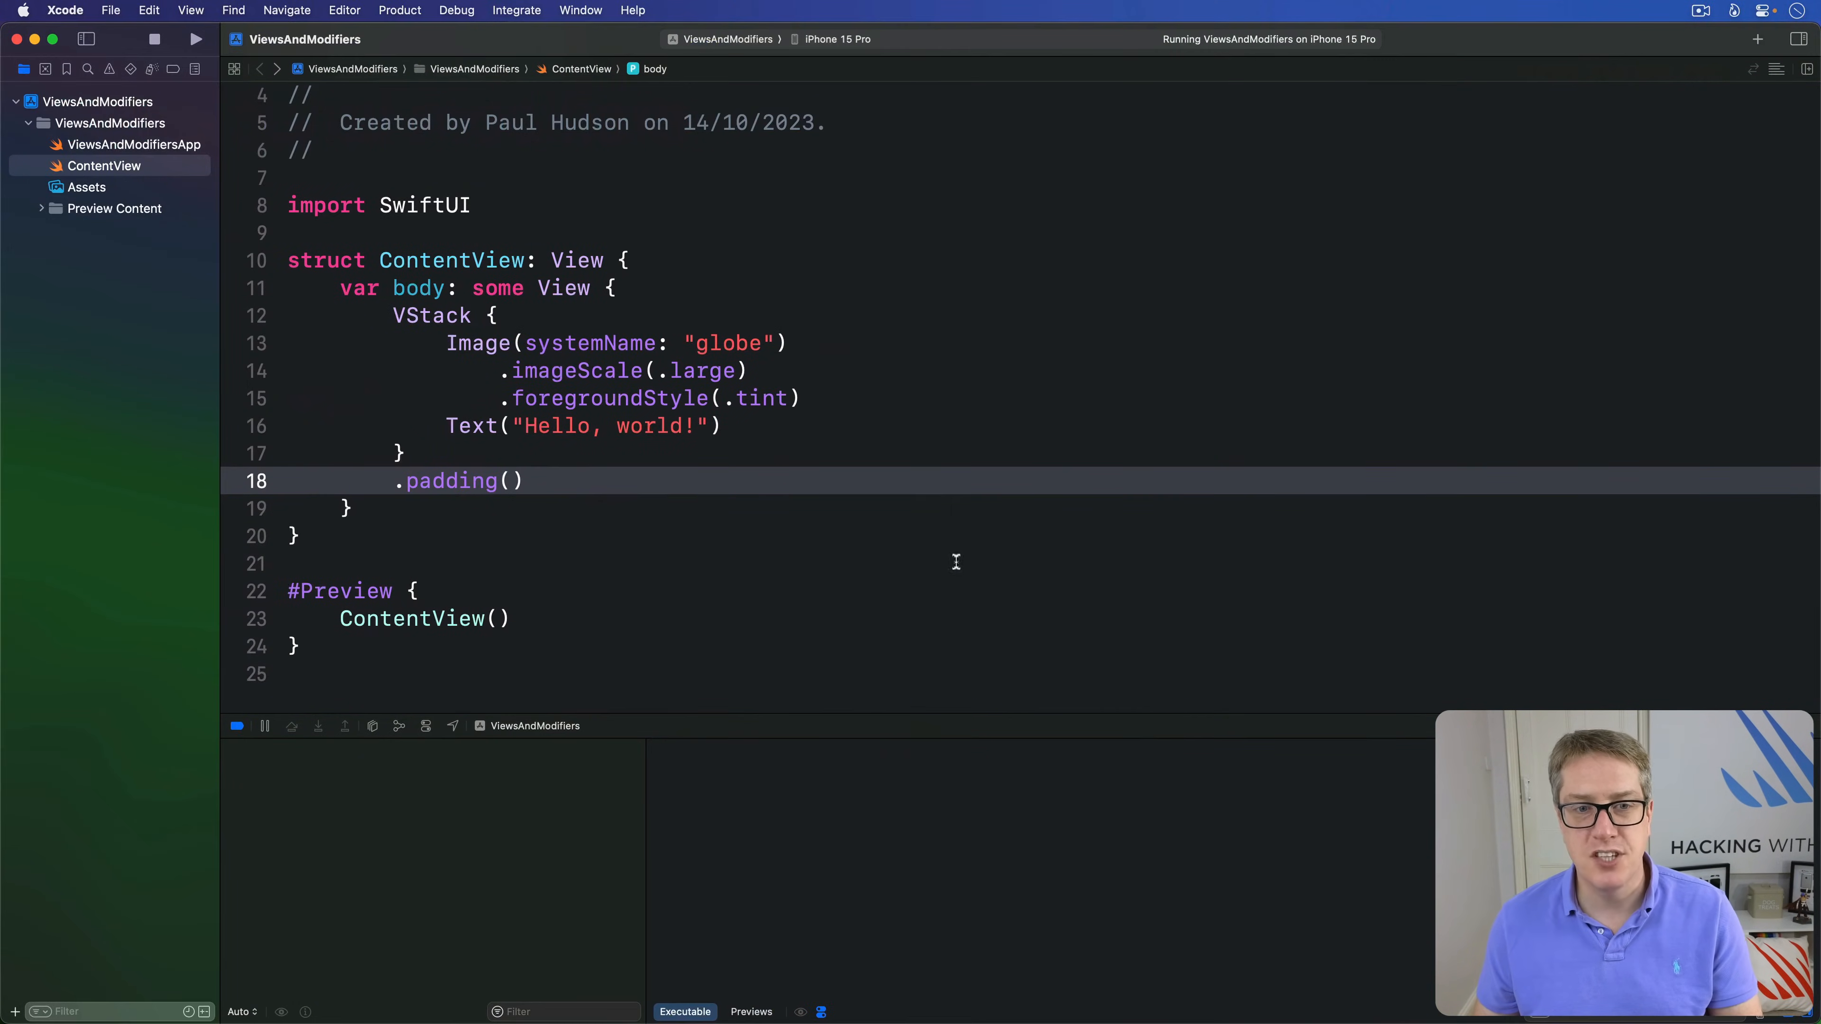
drag(519, 371, 525, 481)
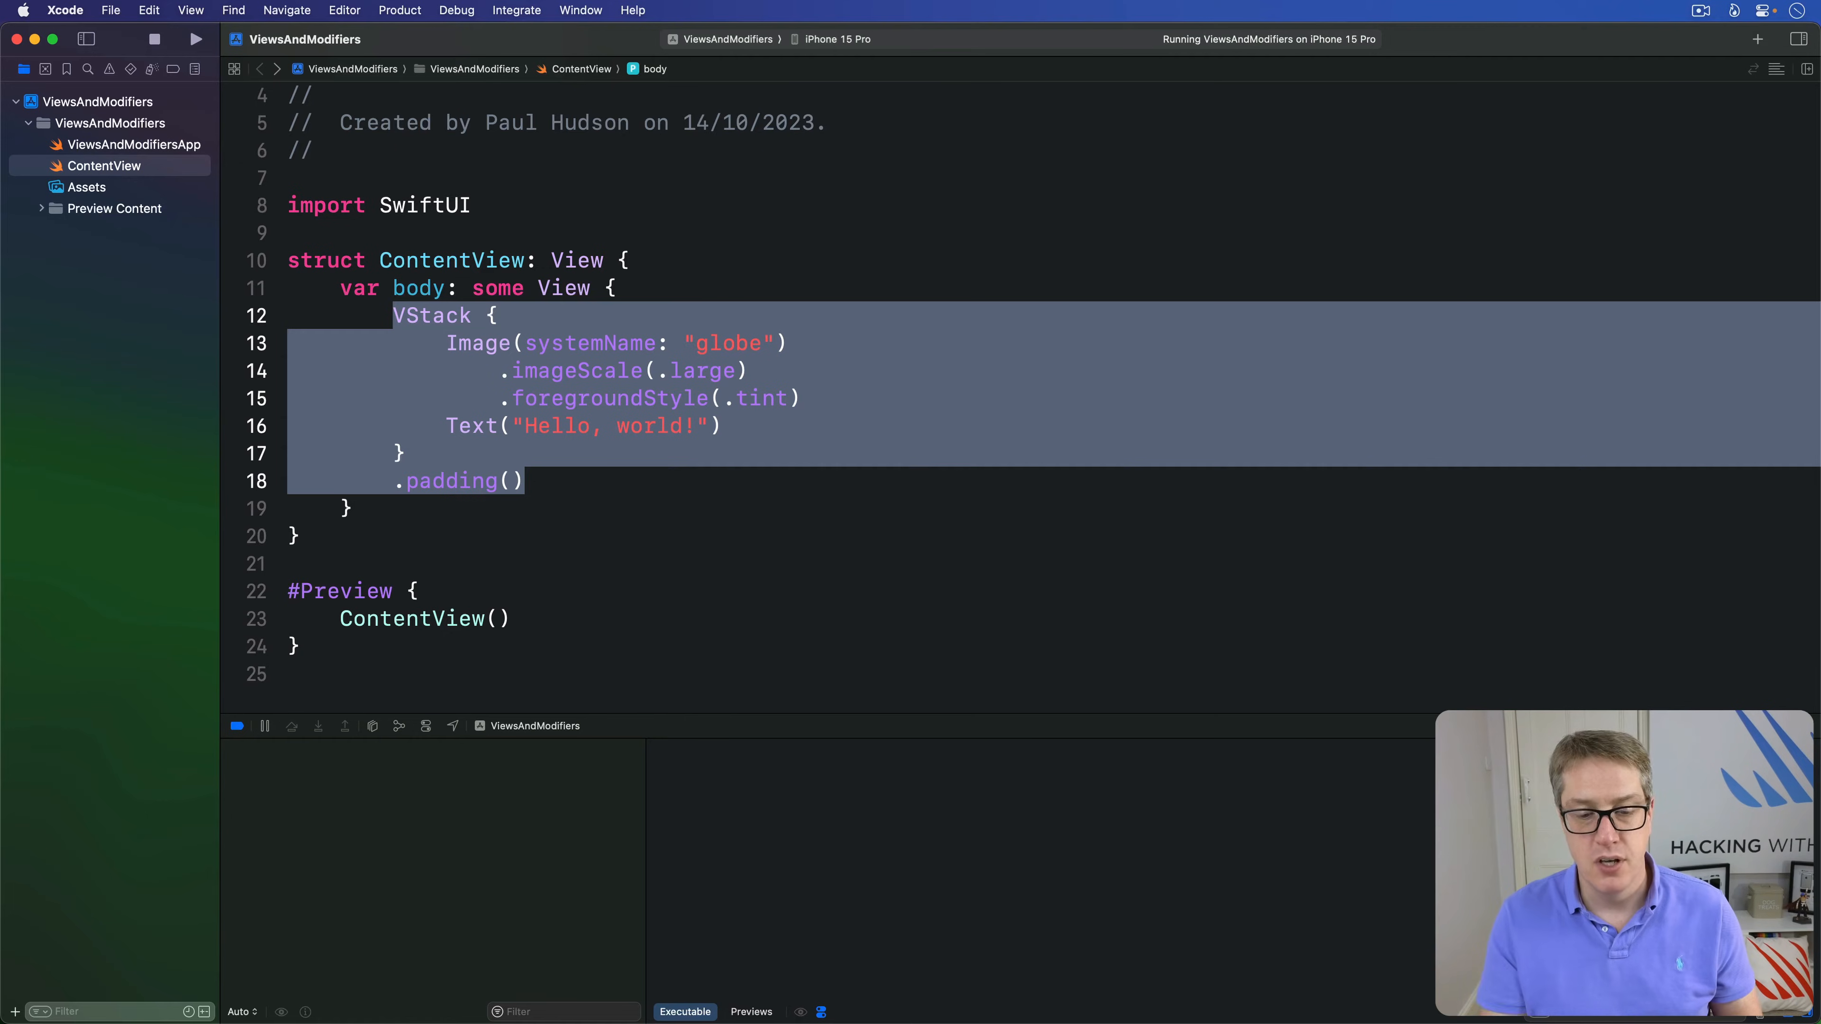
key(Delete)
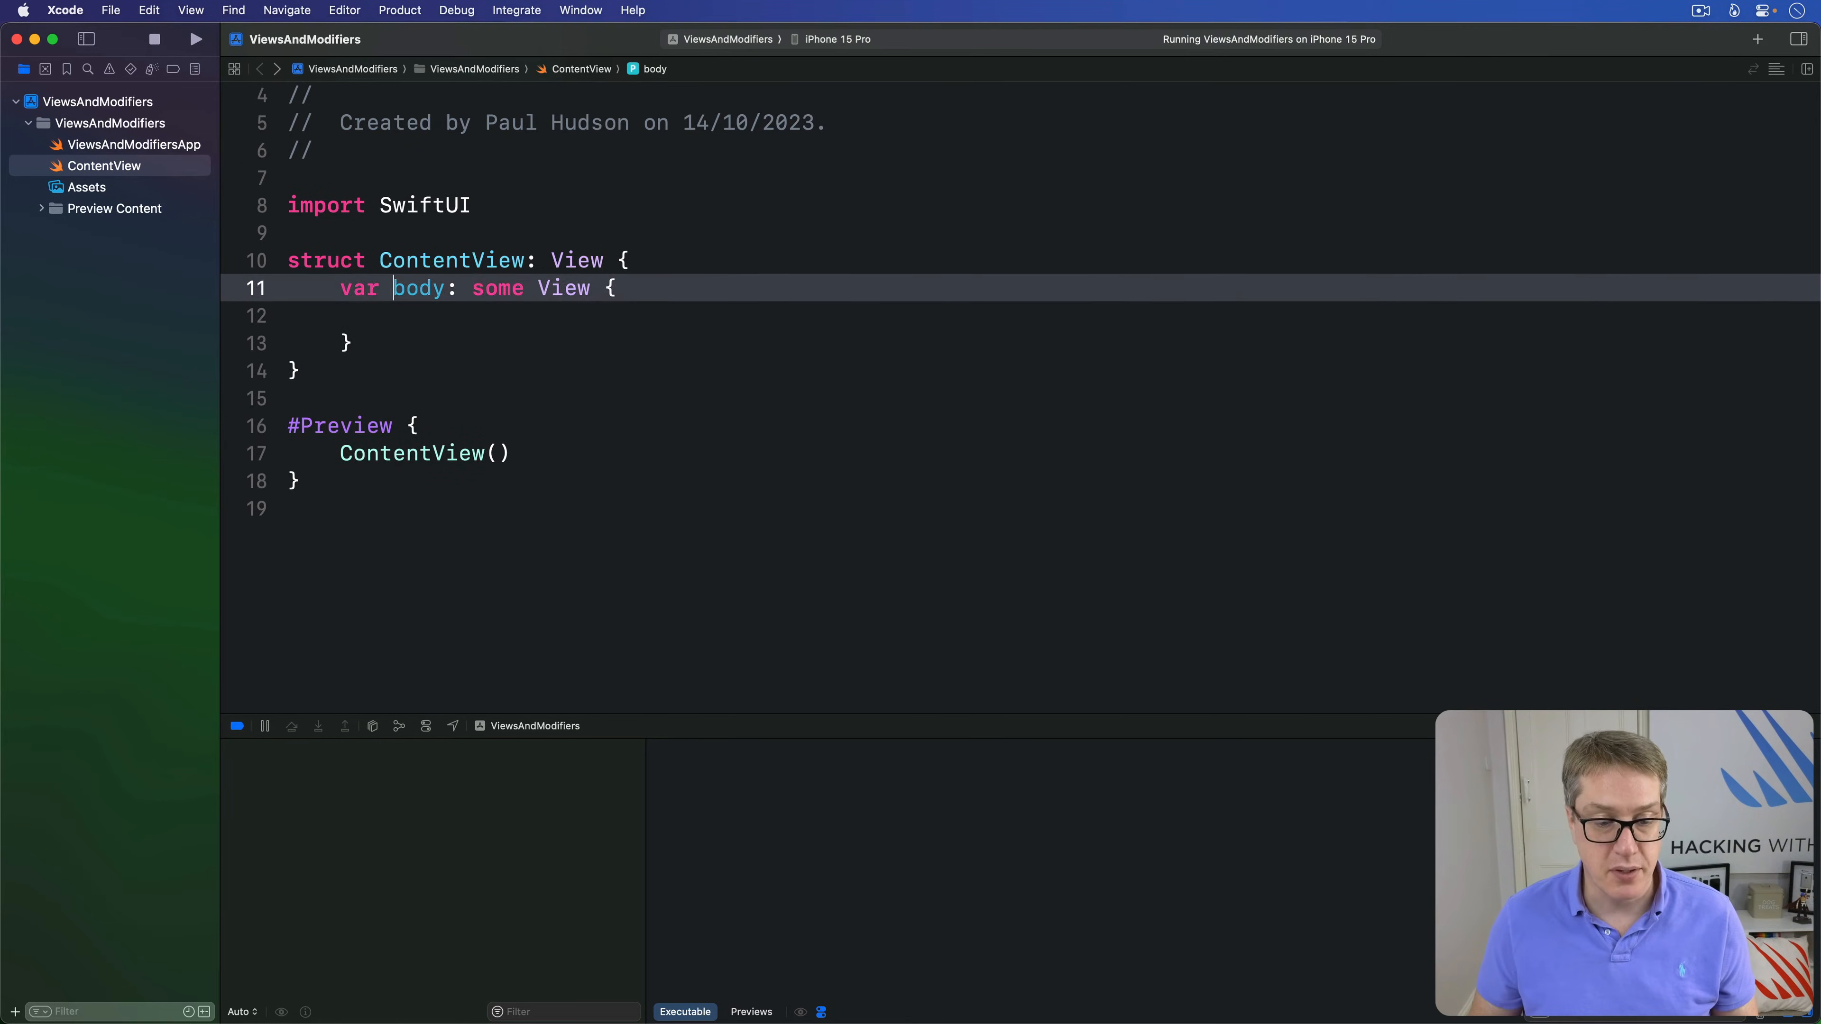
text(@)
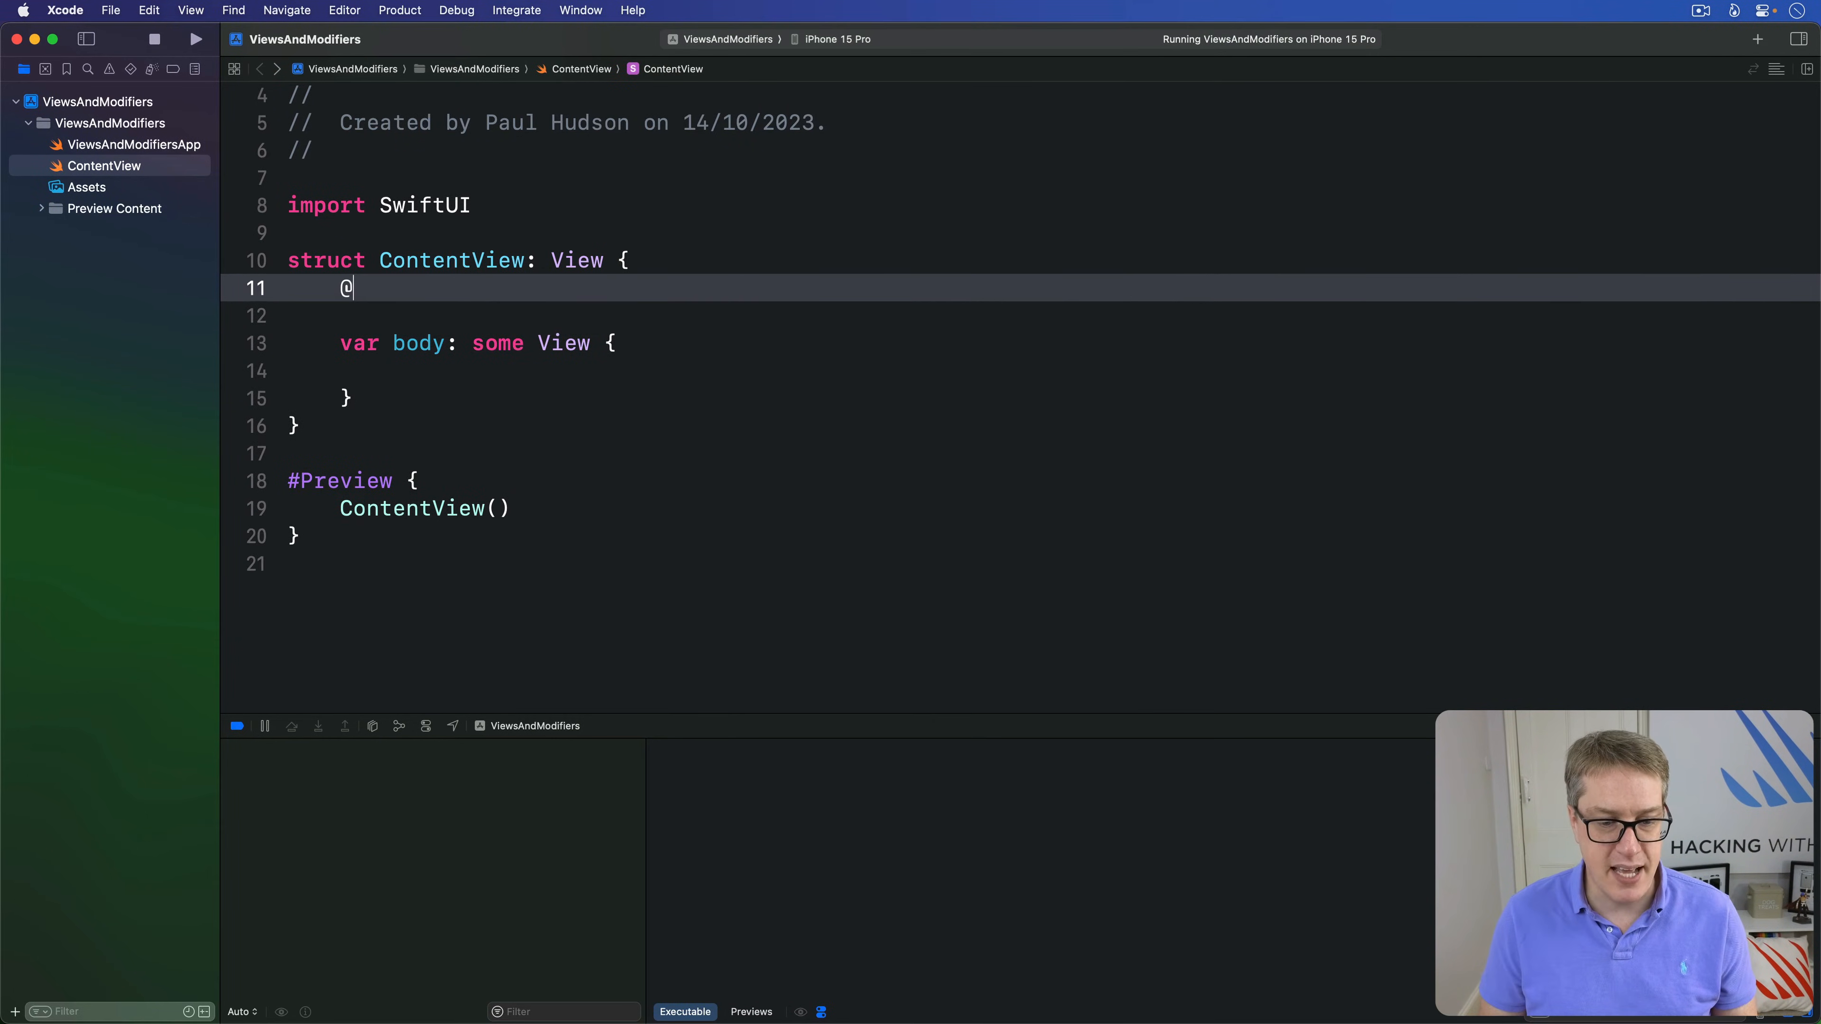
text(State private var)
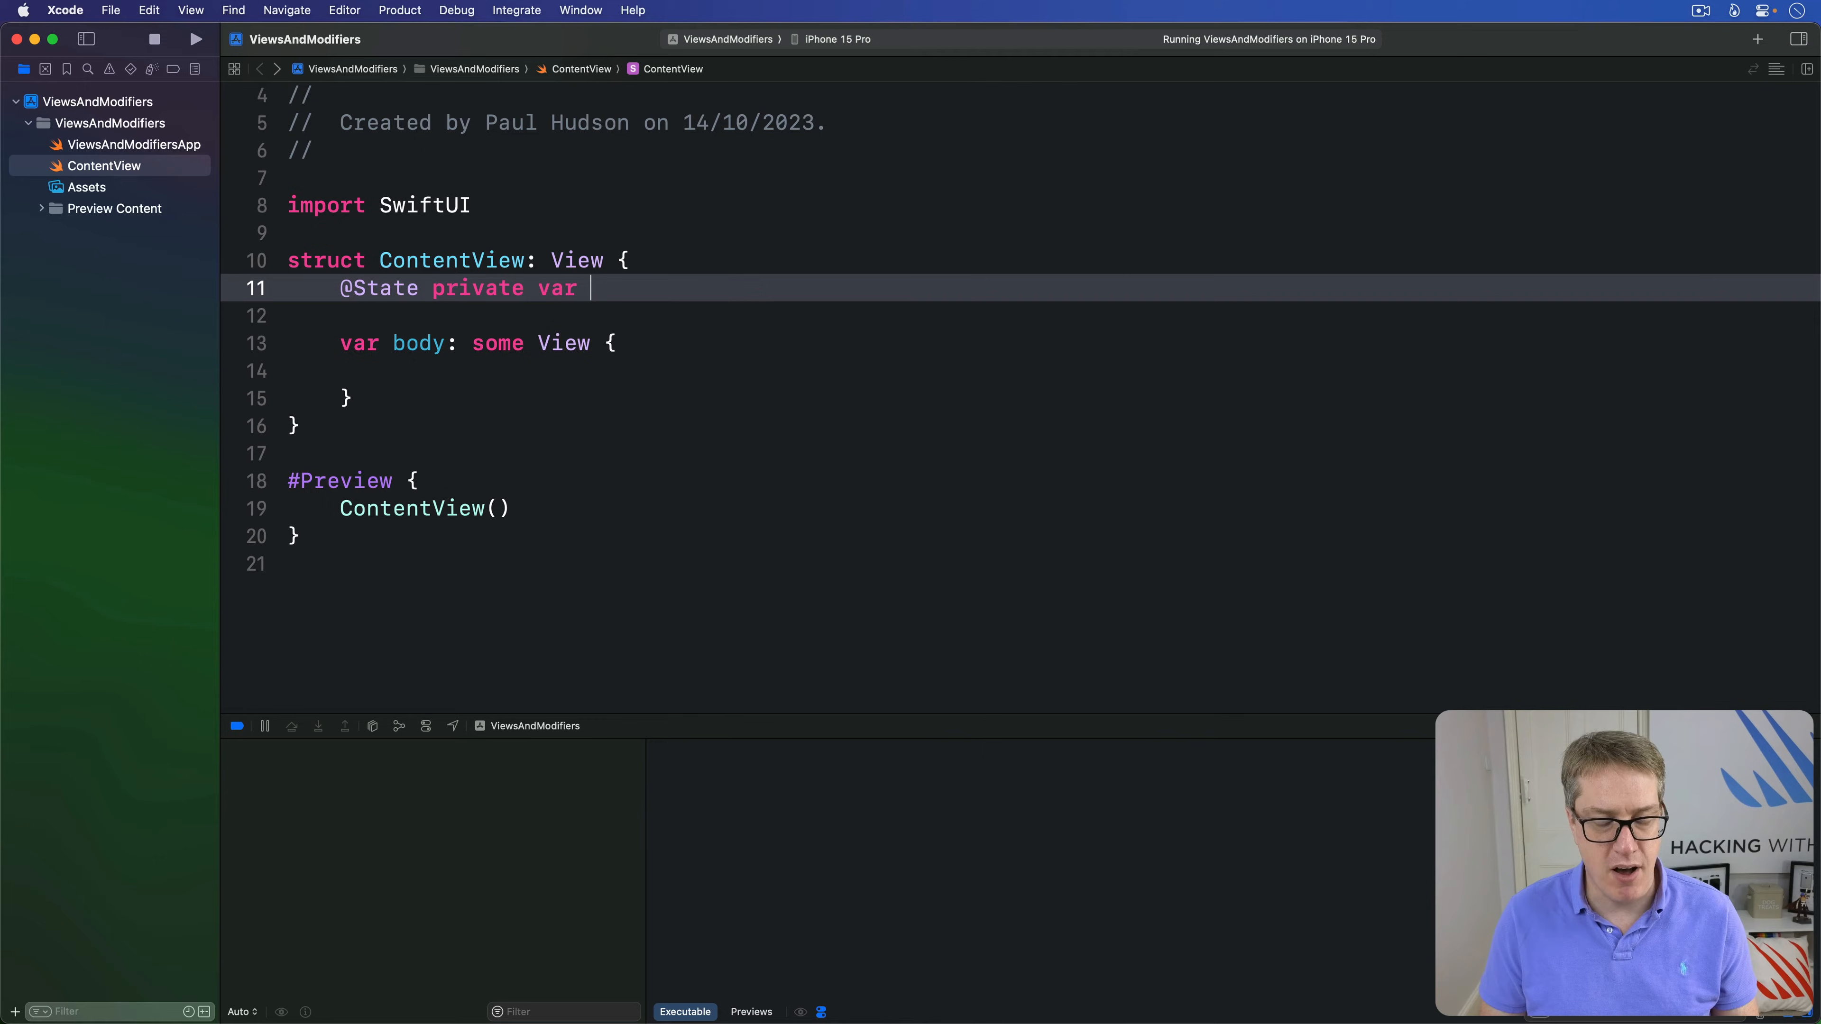
text(useRedText)
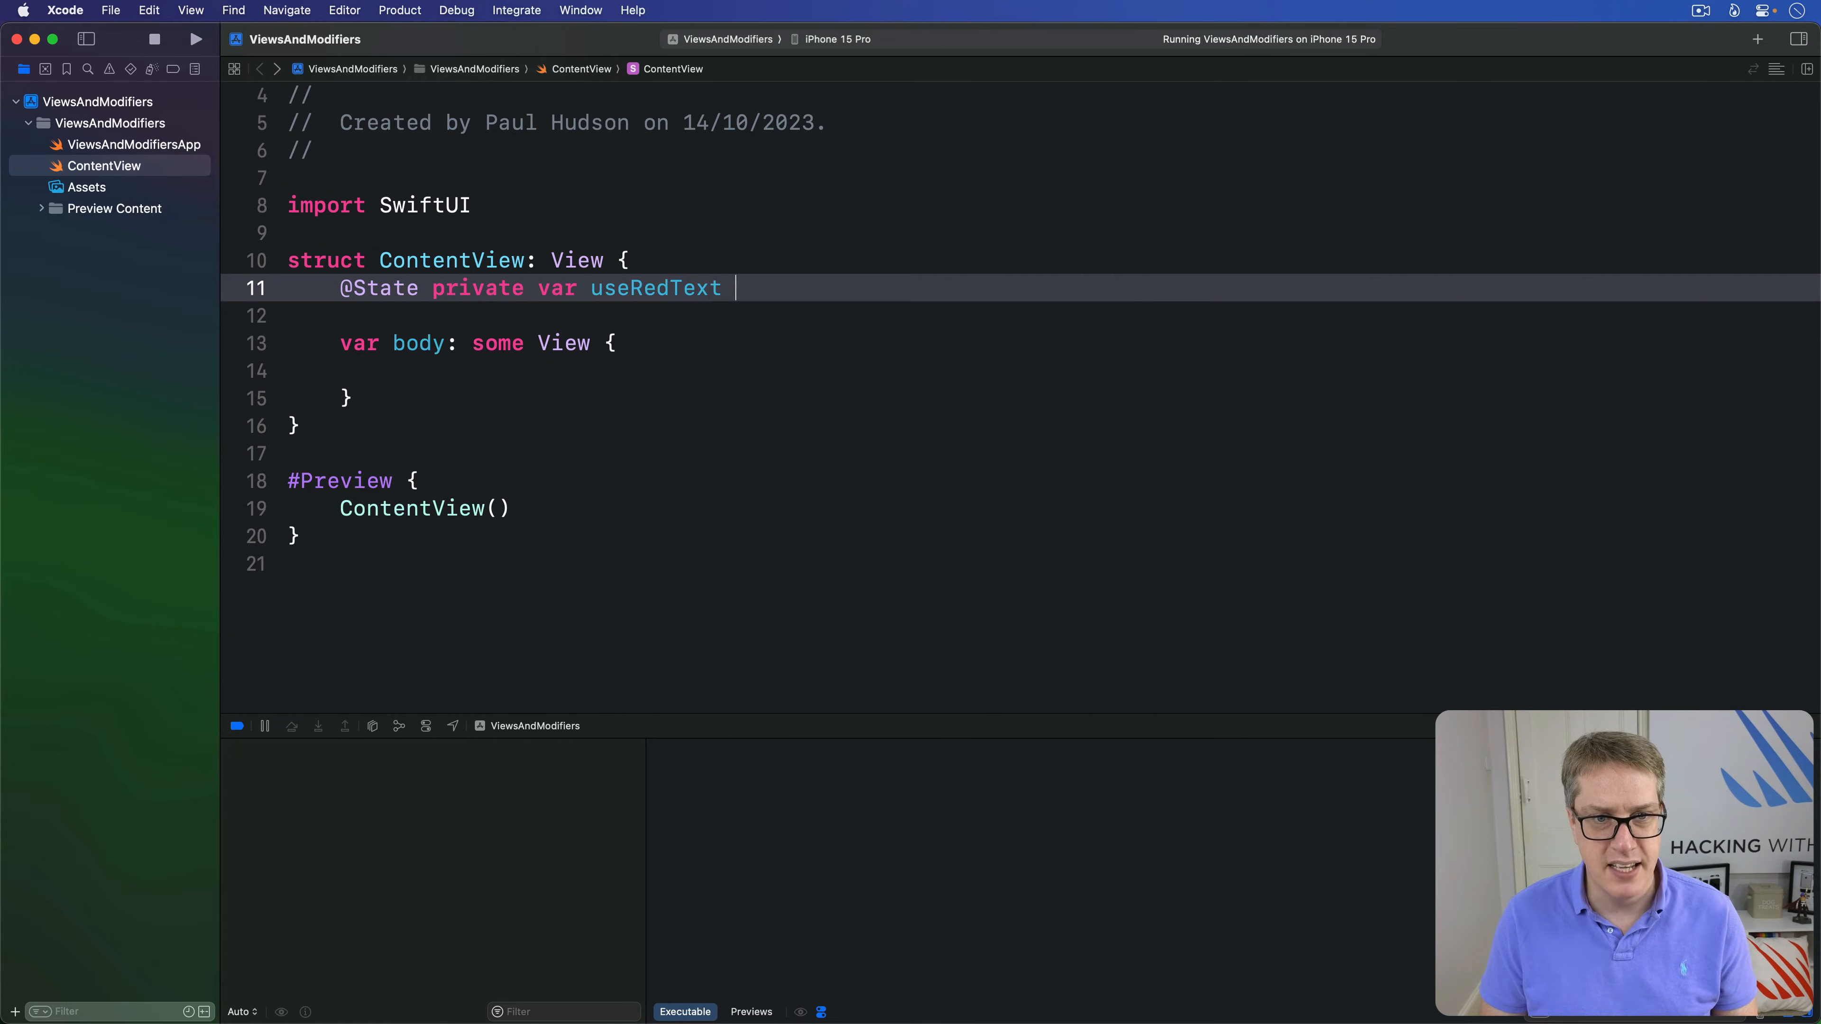
text(= false)
click(1021, 370)
text(Button(")
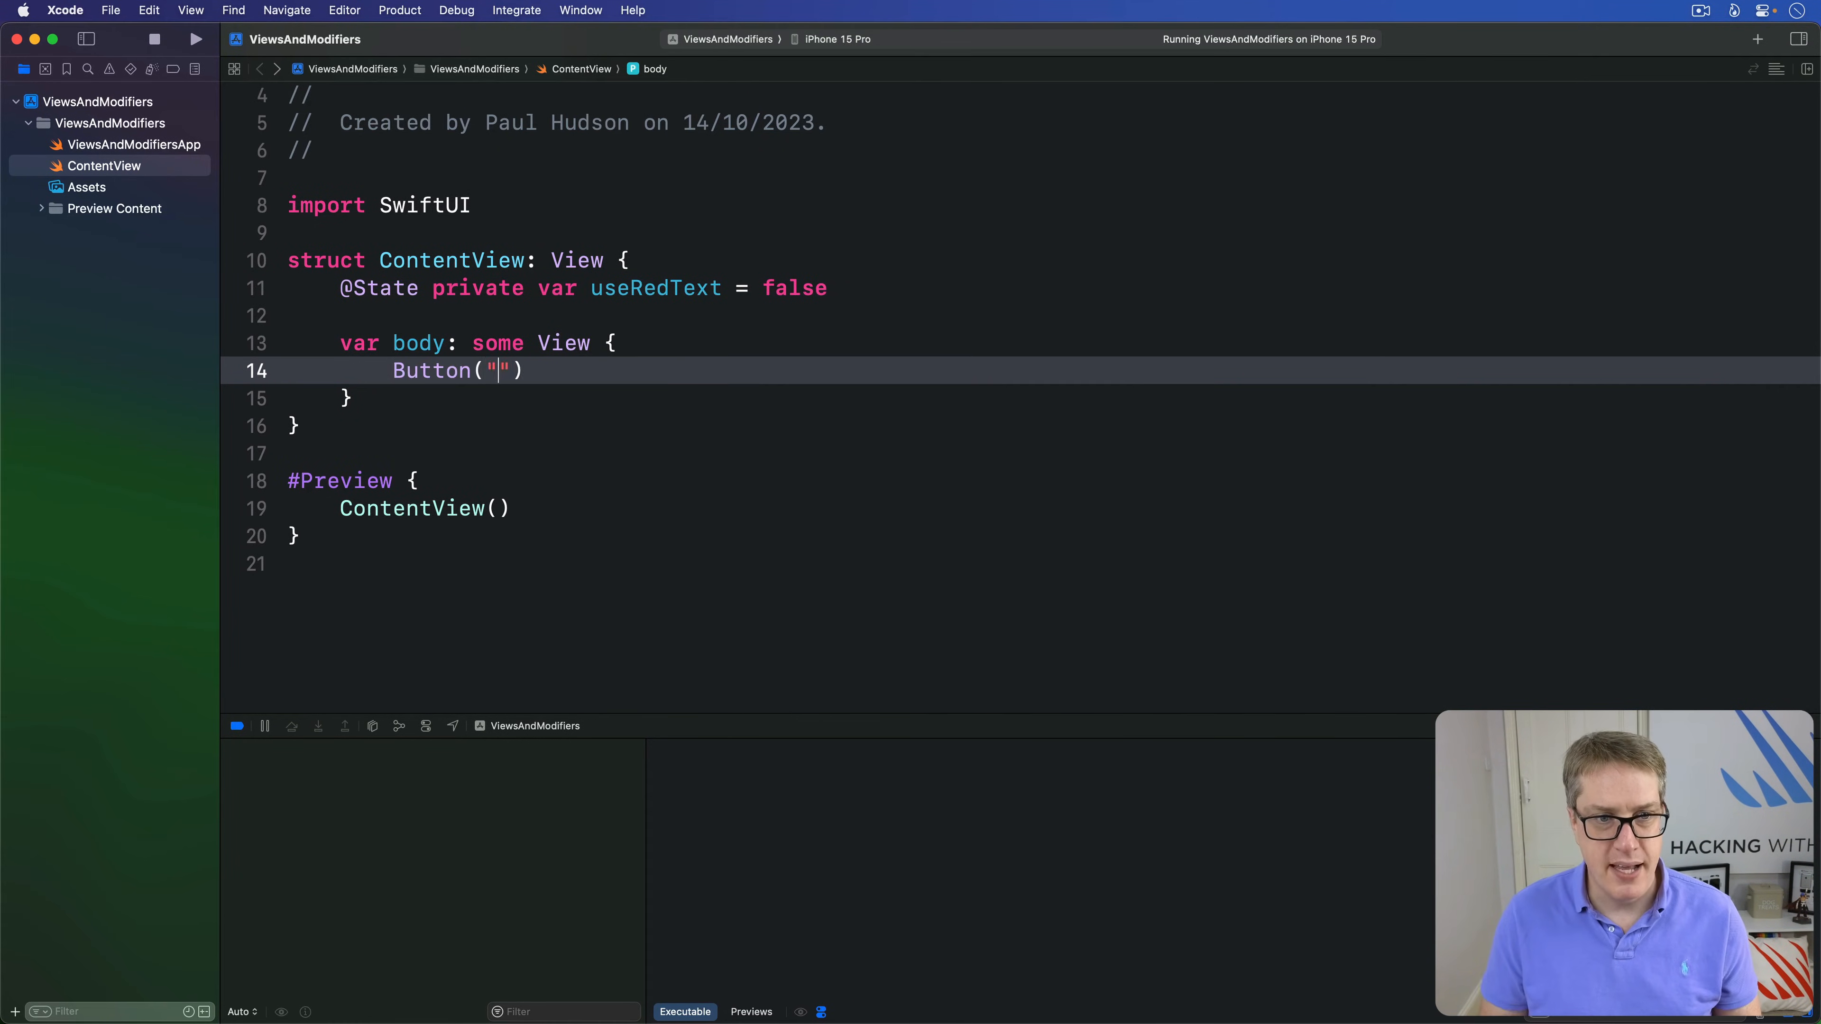
Step: Add a Button("Hello, world!") whose action calls useRedText.toggle()
text(Hello, world!)
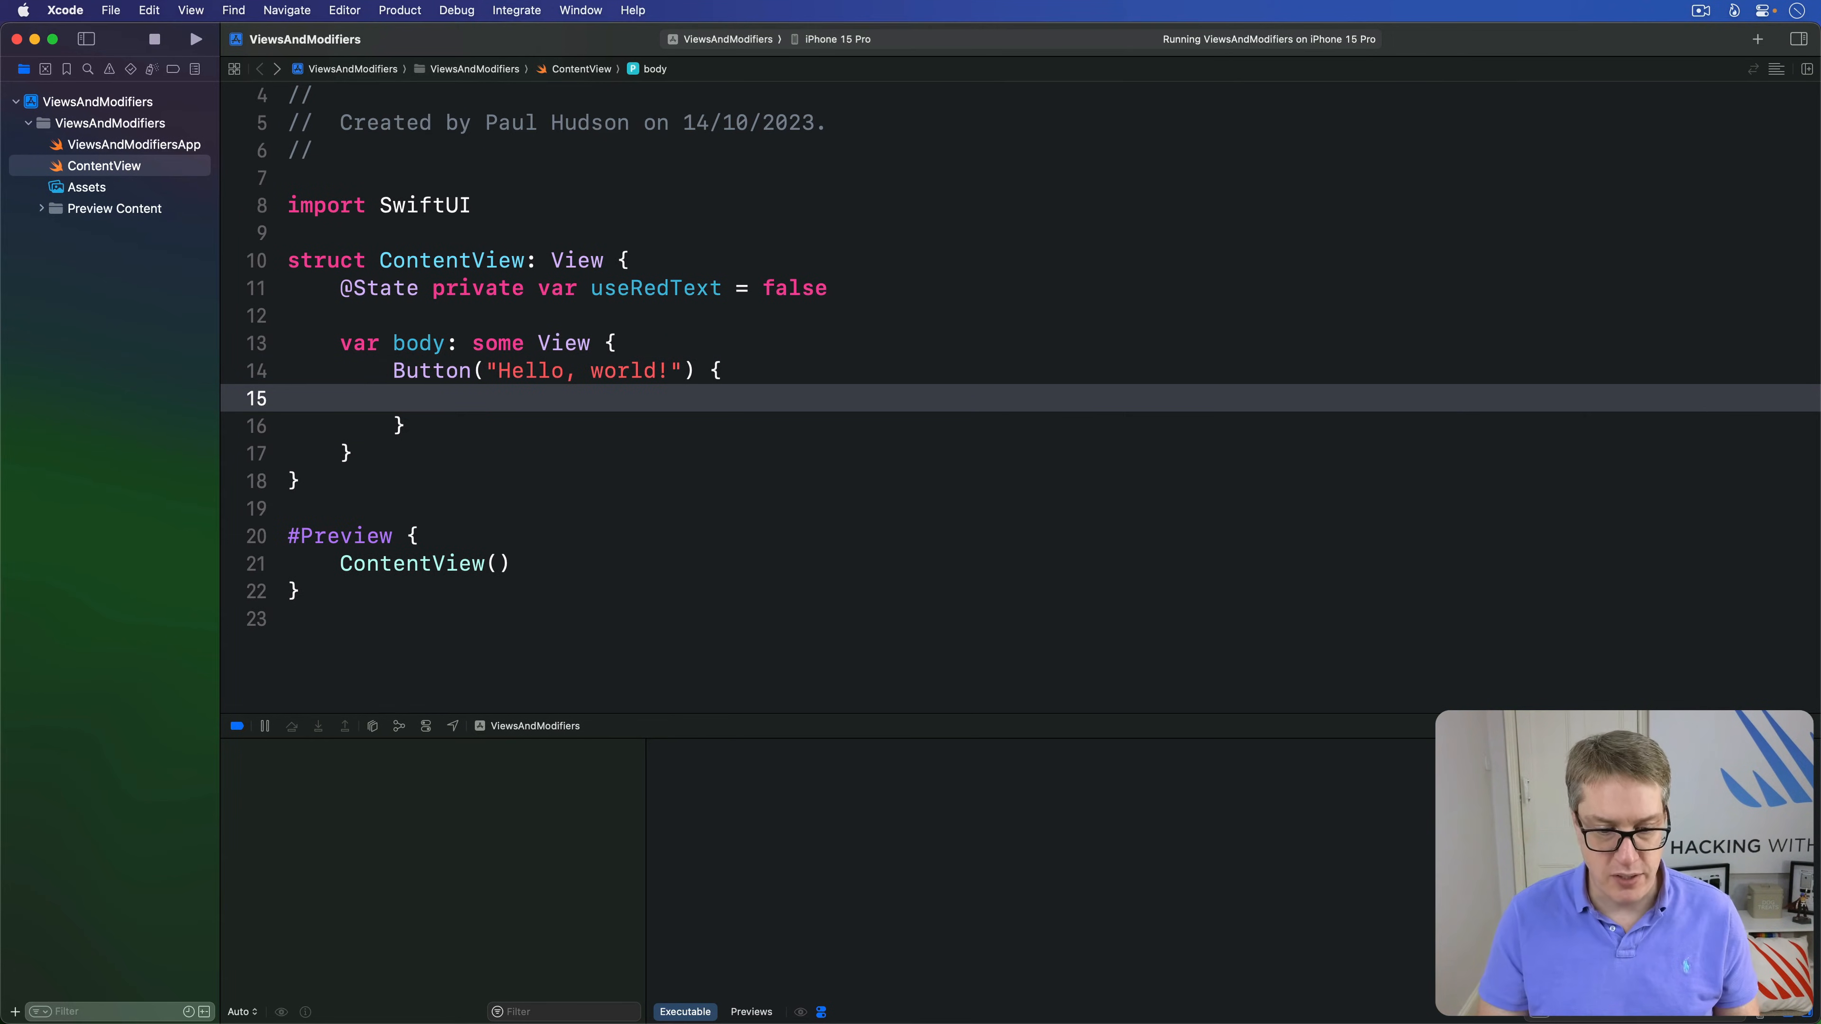
text(useRedText.toggle()
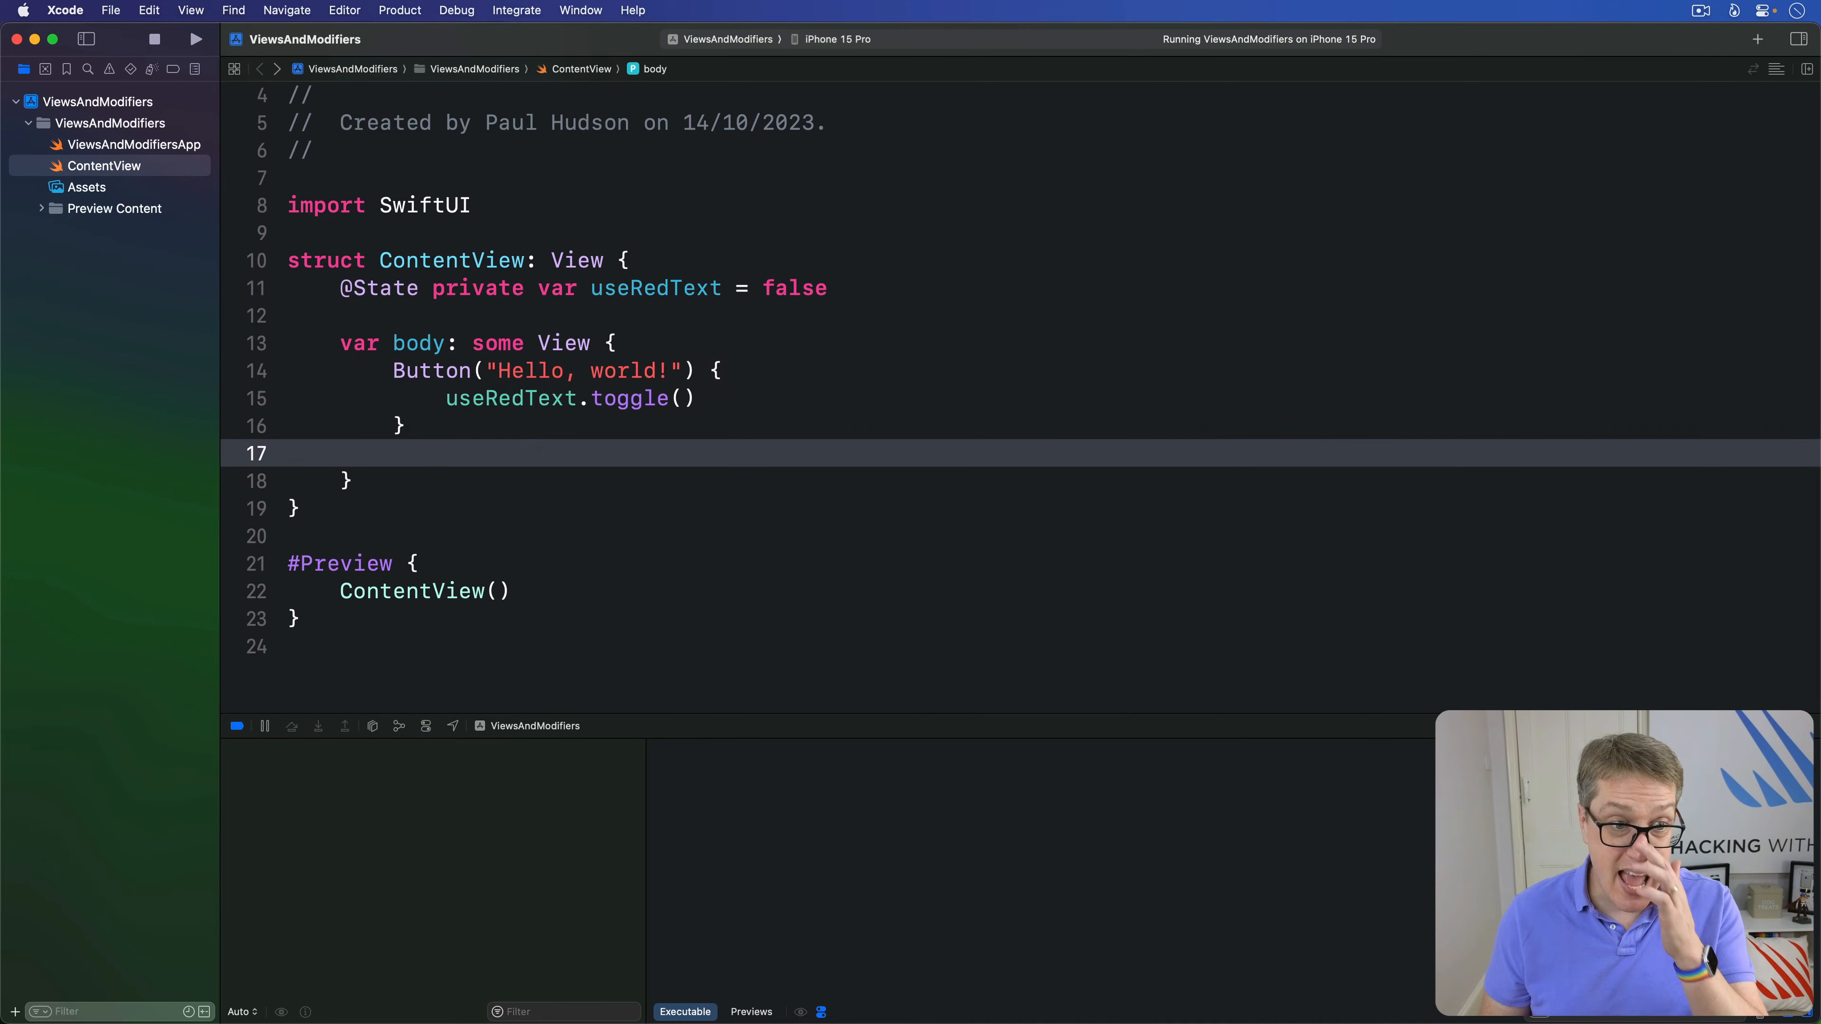
Step: Add .foregroundStyle(useRedText ? .red : .blue), then strip the useRedText condition from it
text(.foregroundStyle(useRedText ? .)
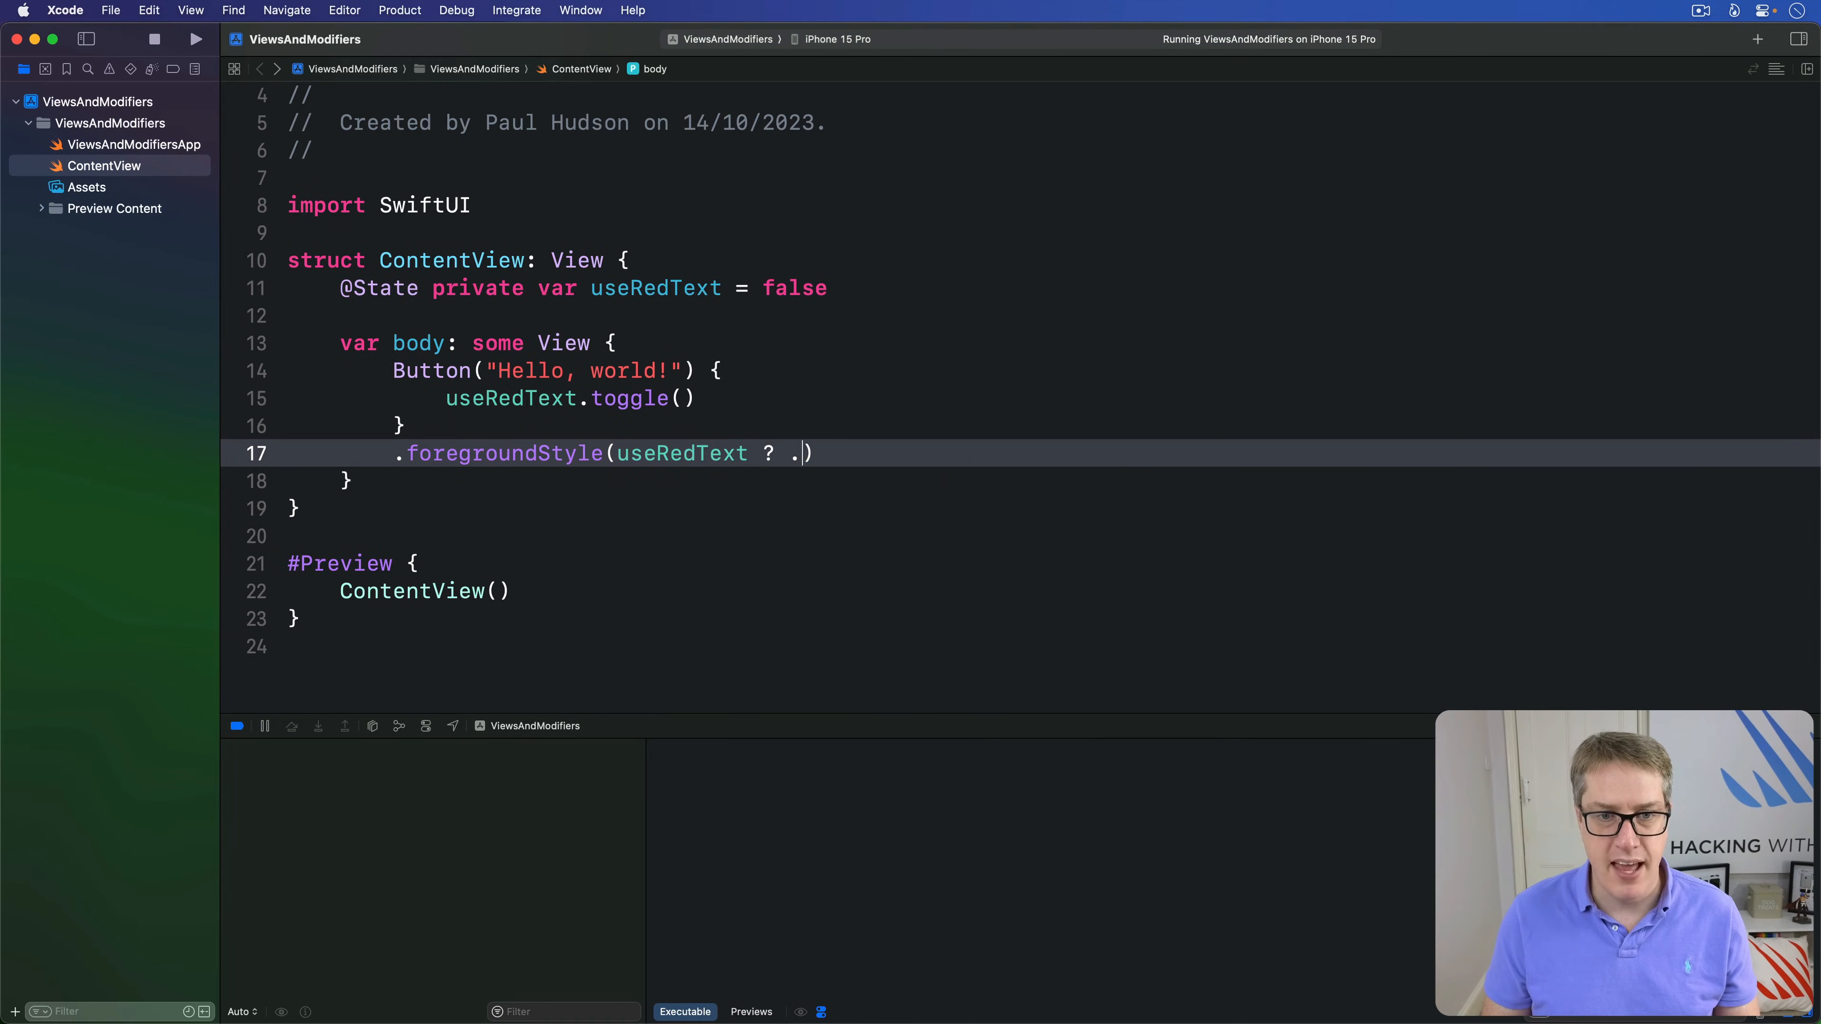
text(red : .blue)
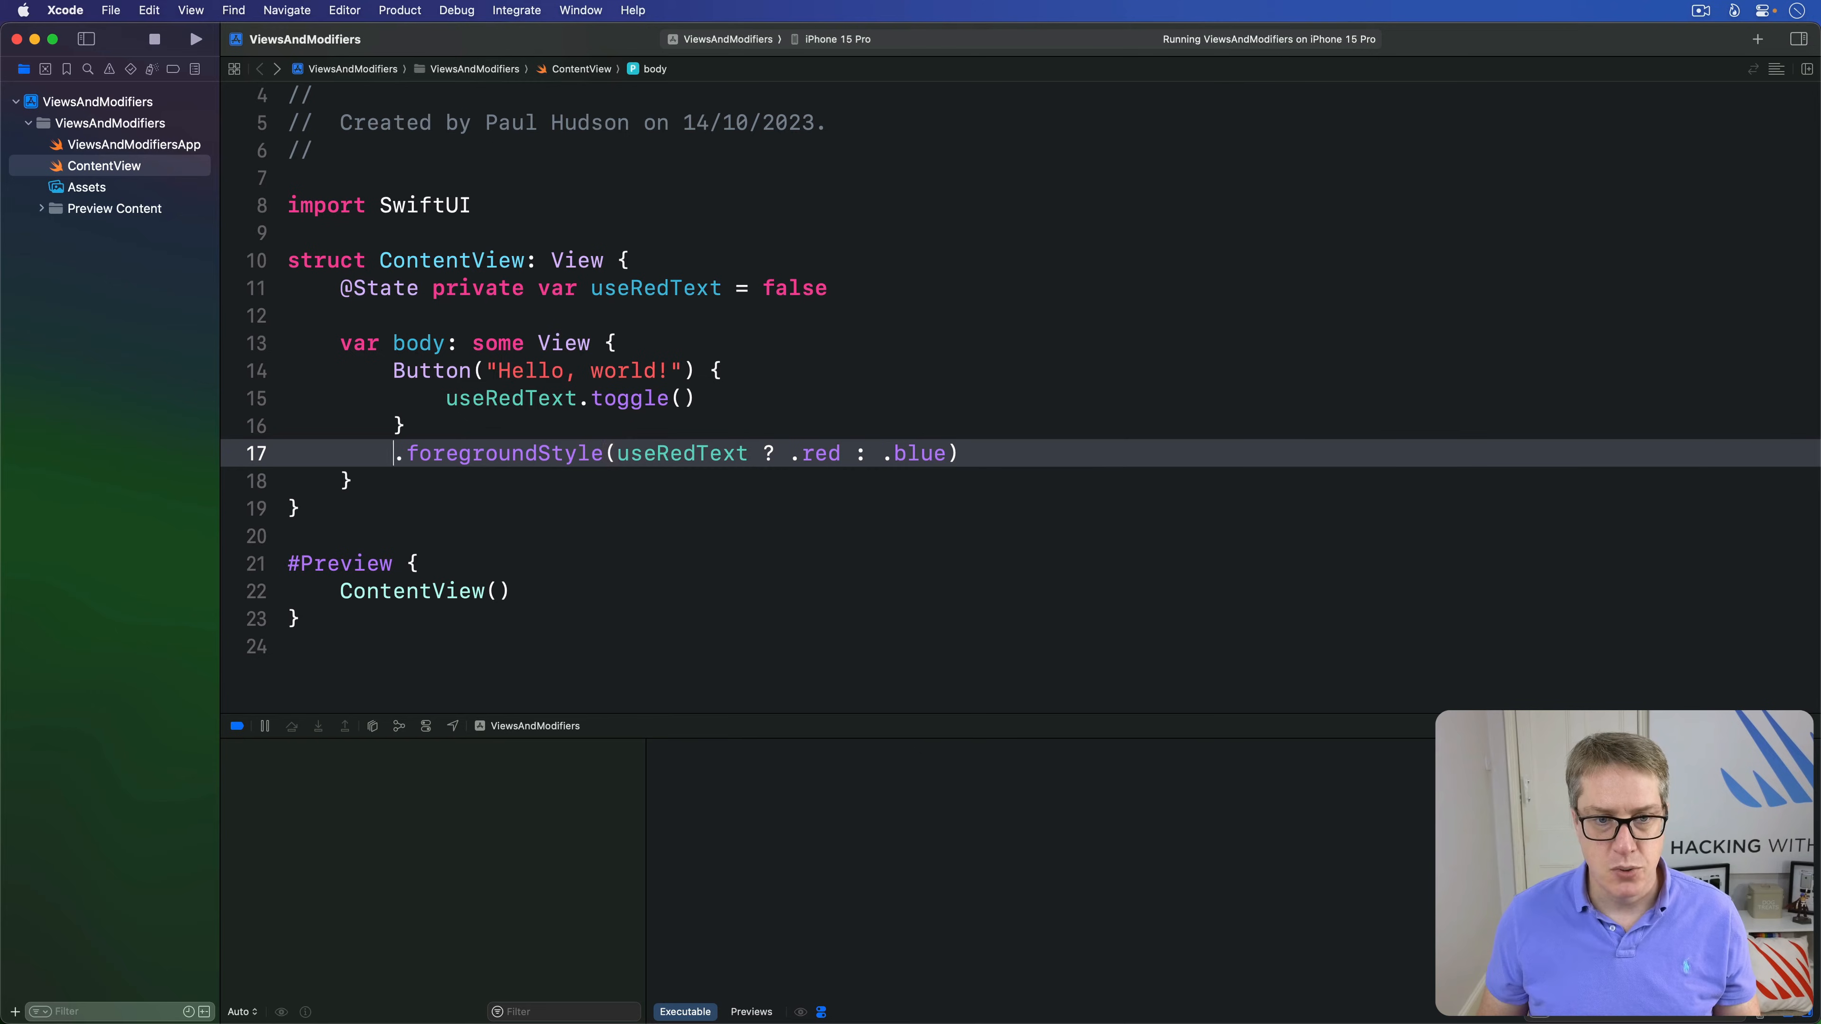
double_click(681, 453)
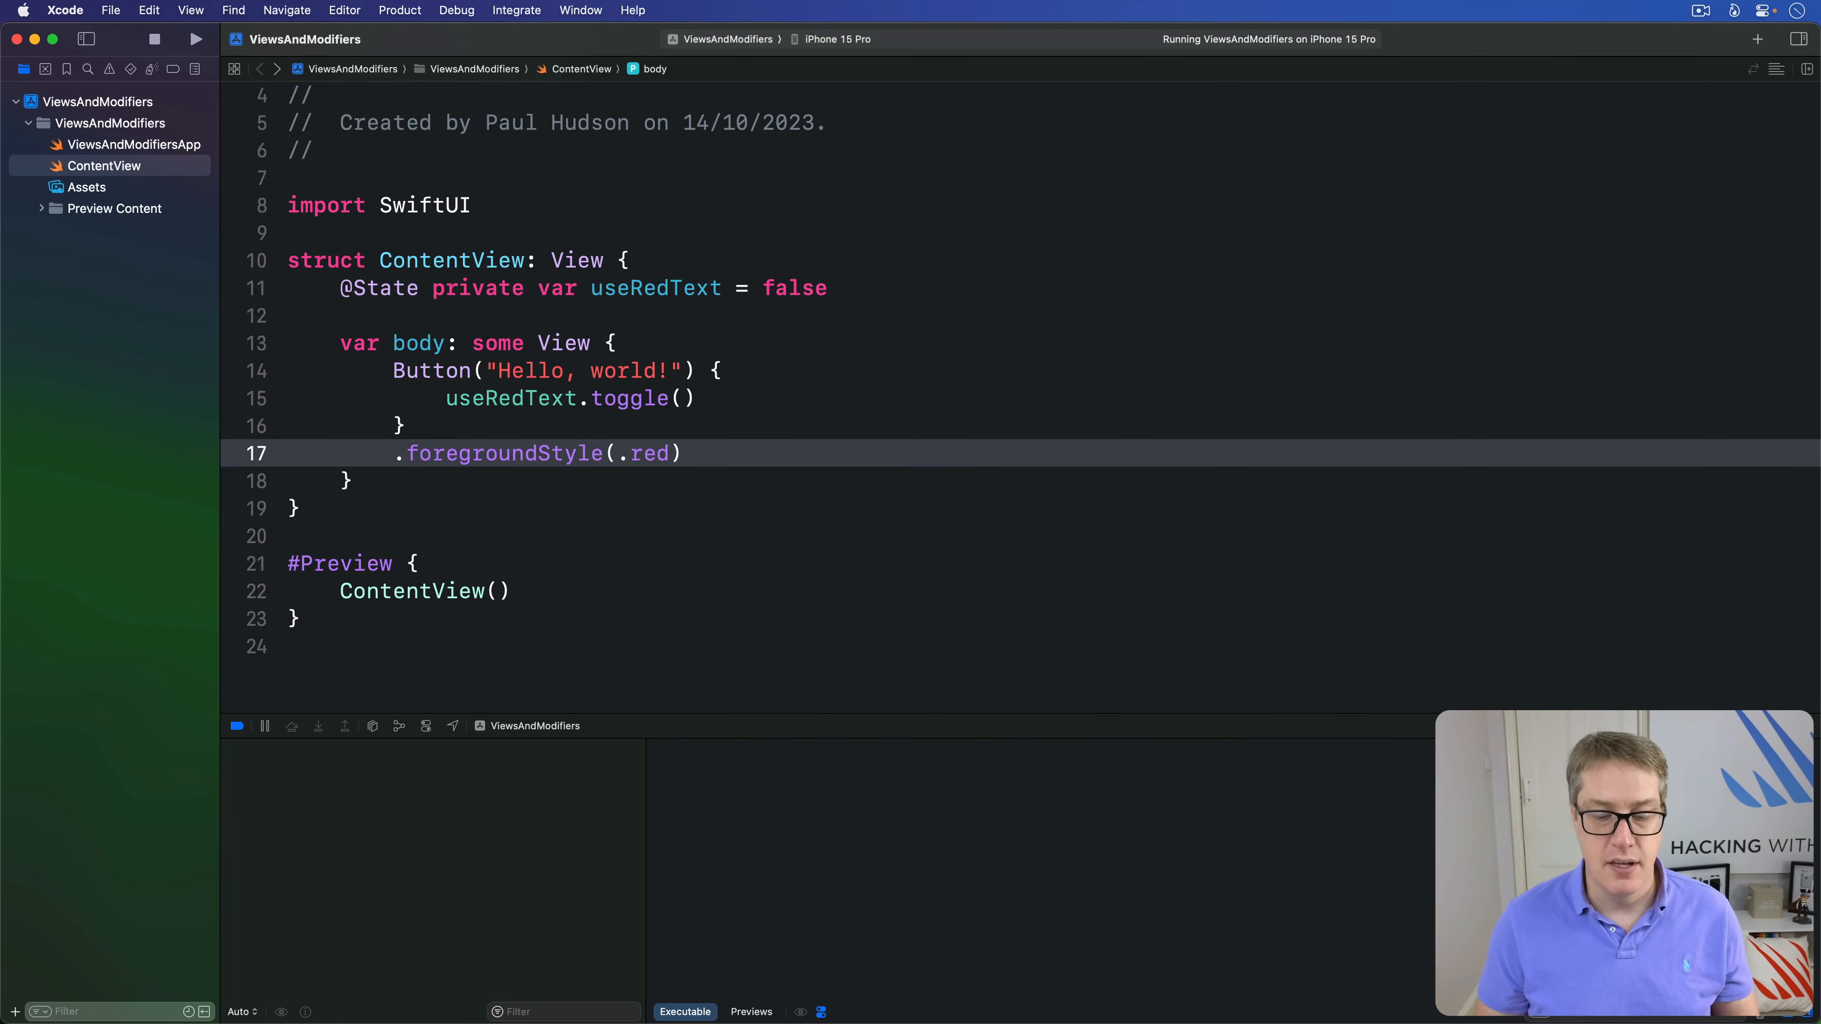
text(blue)
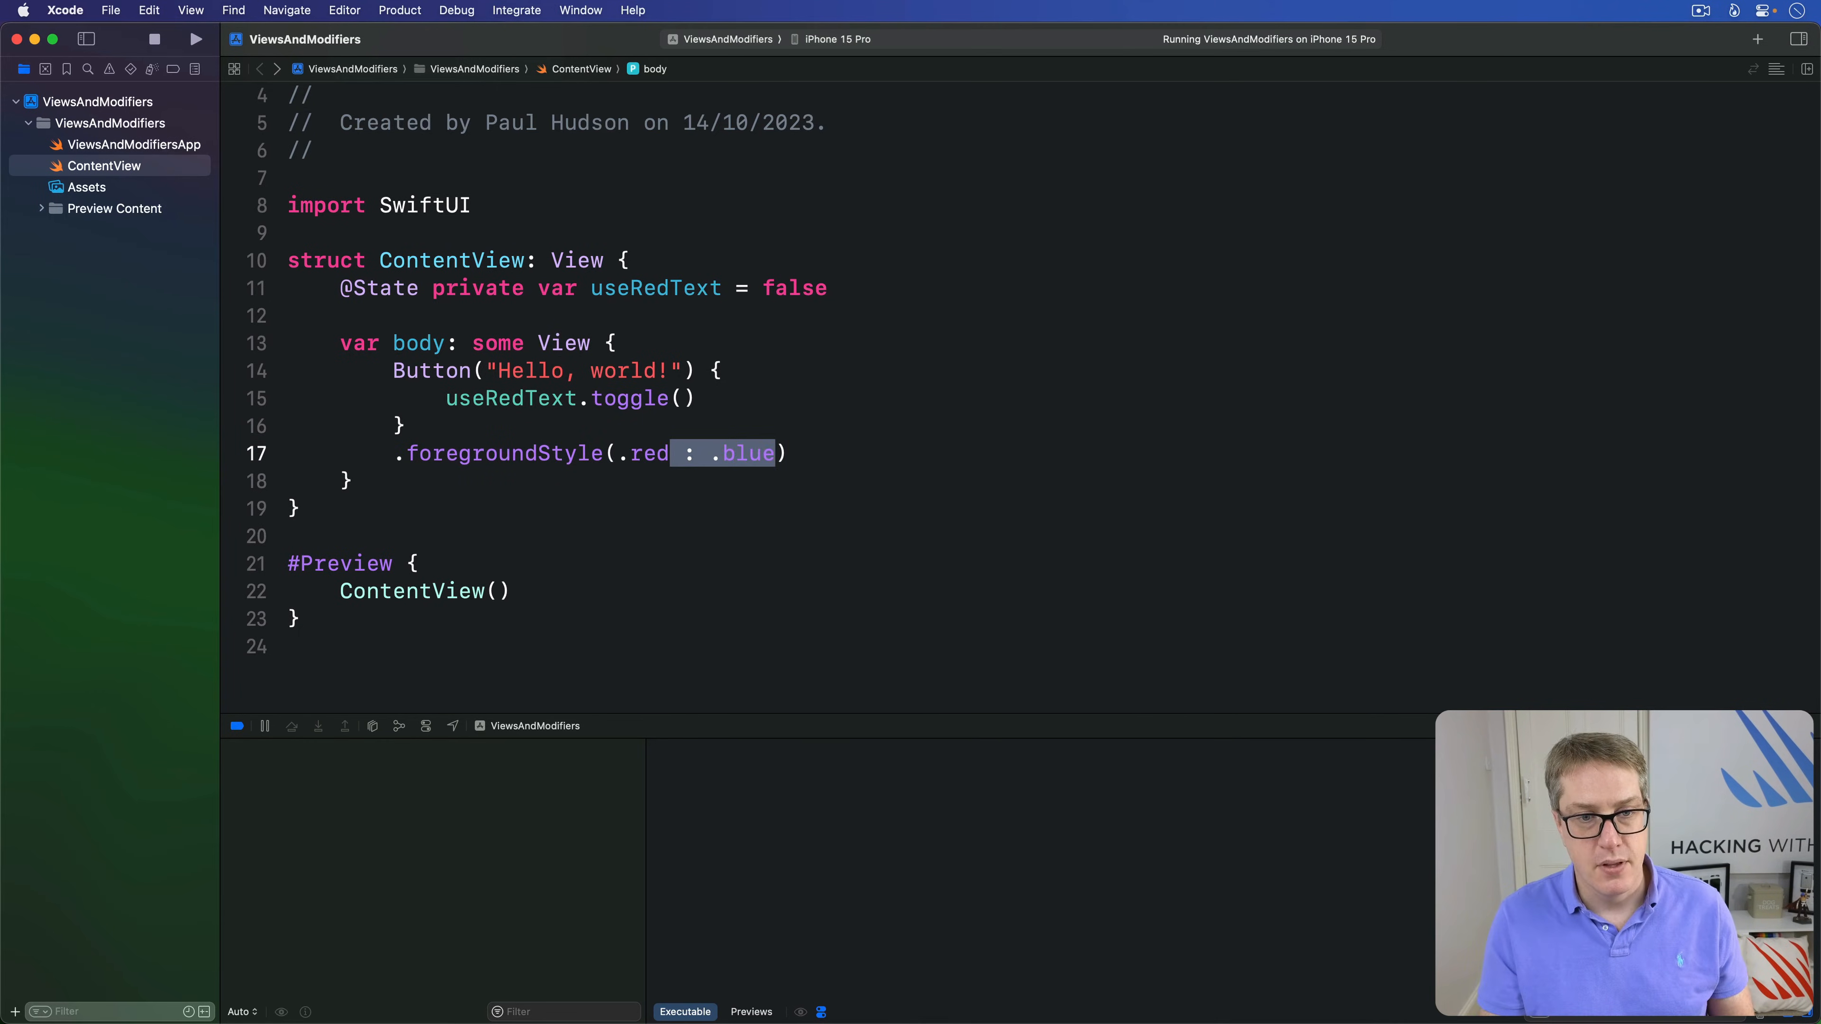
Step: Retype useRedText ? so the style again reads useRedText ? .red : .blue
text(useRedText ?)
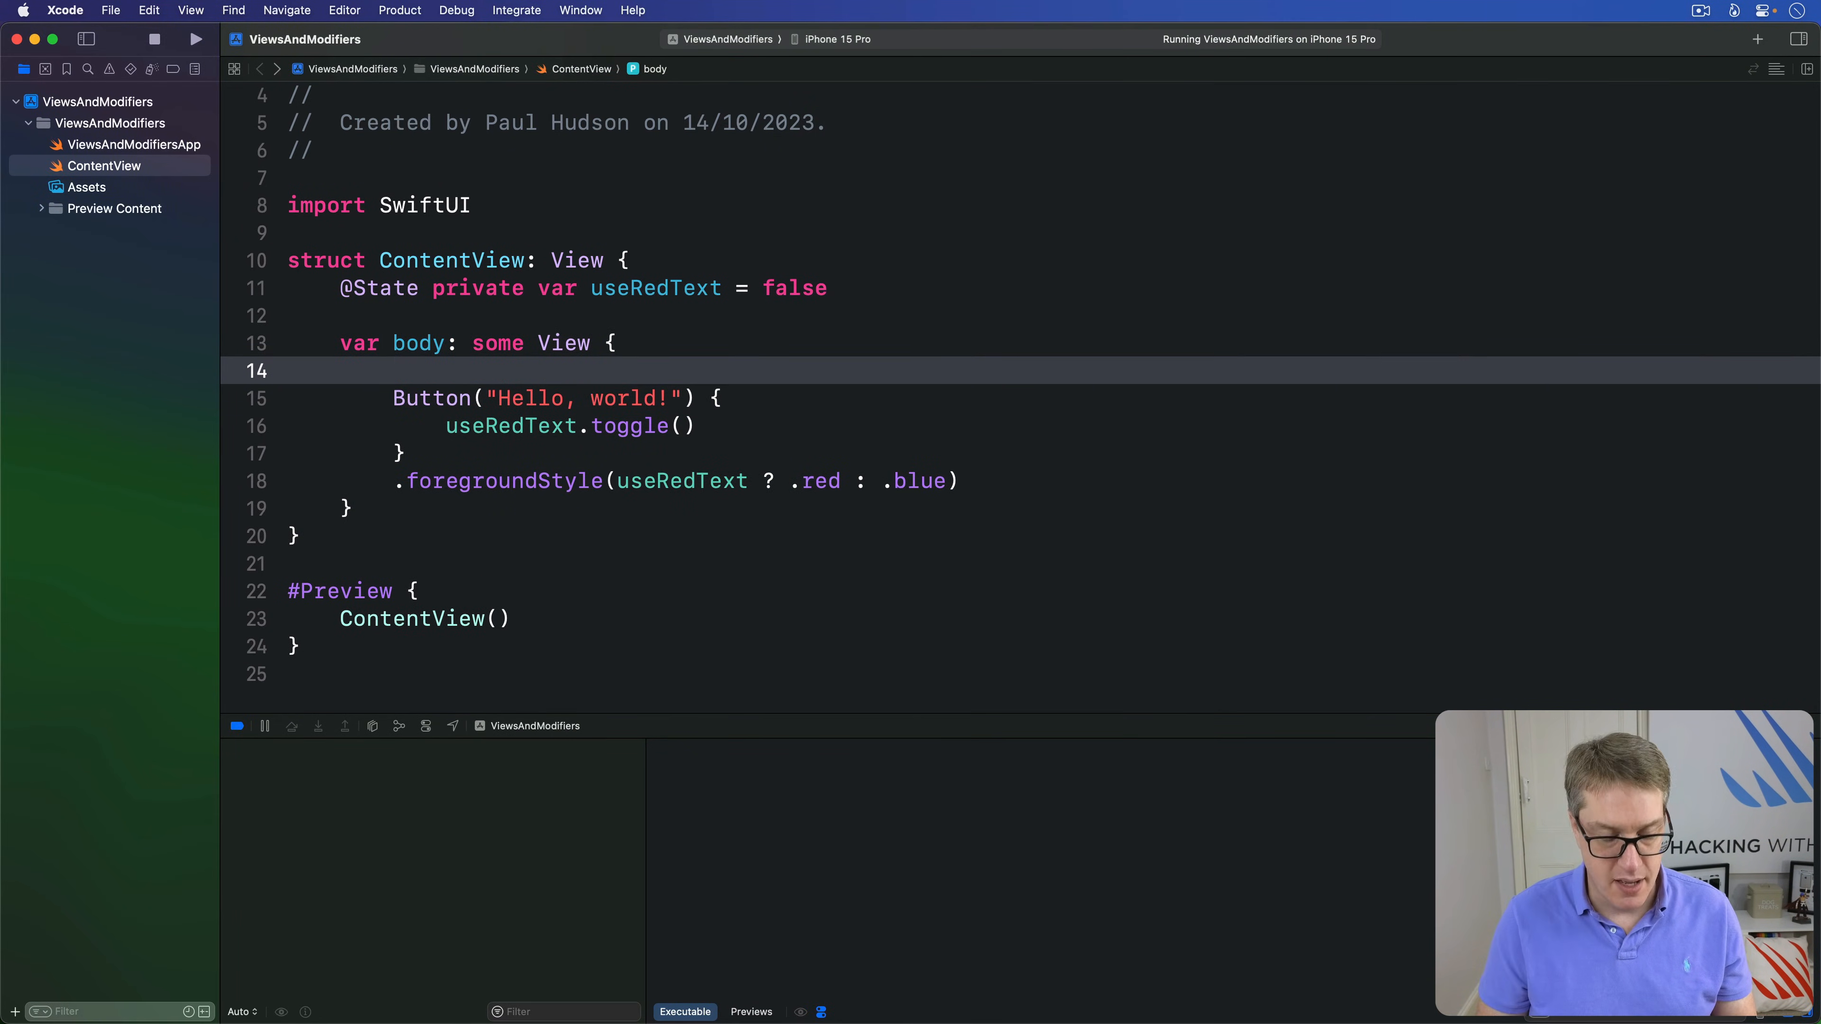
Step: Wrap the button in if useRedText { … } with .foregroundStyle(.red)
text(if useRedTex)
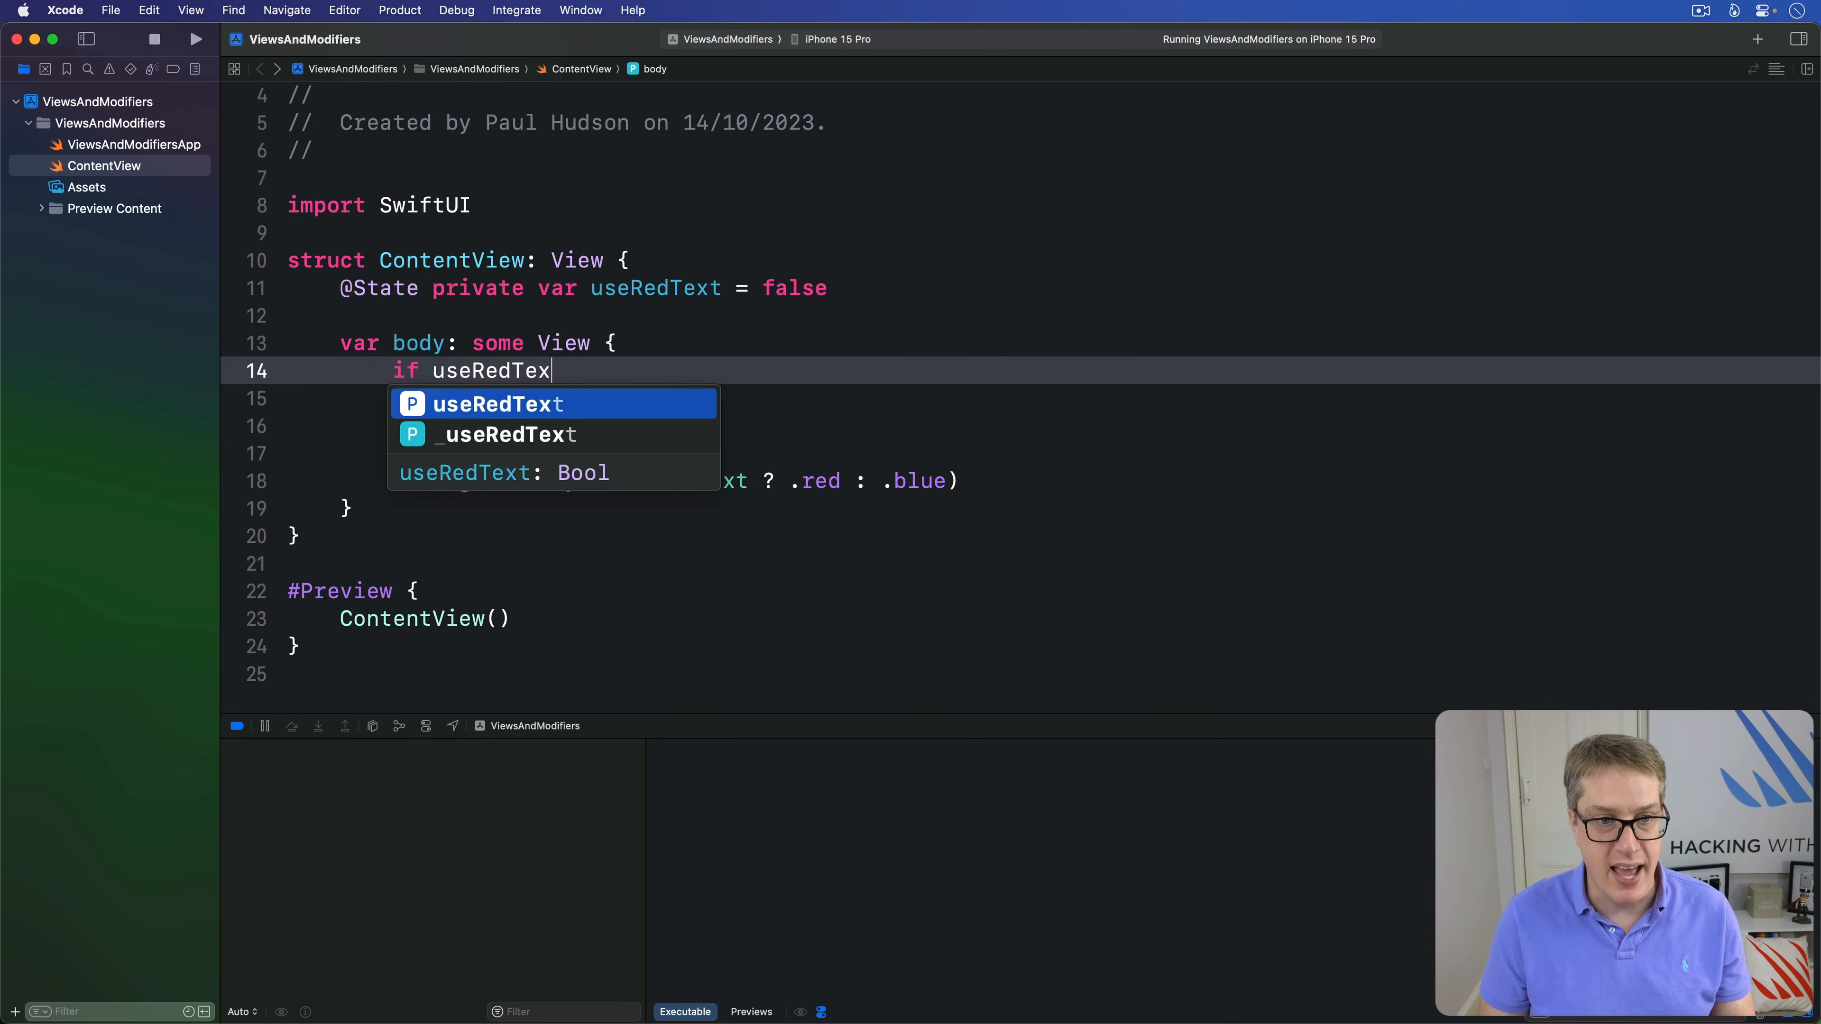
key(Return)
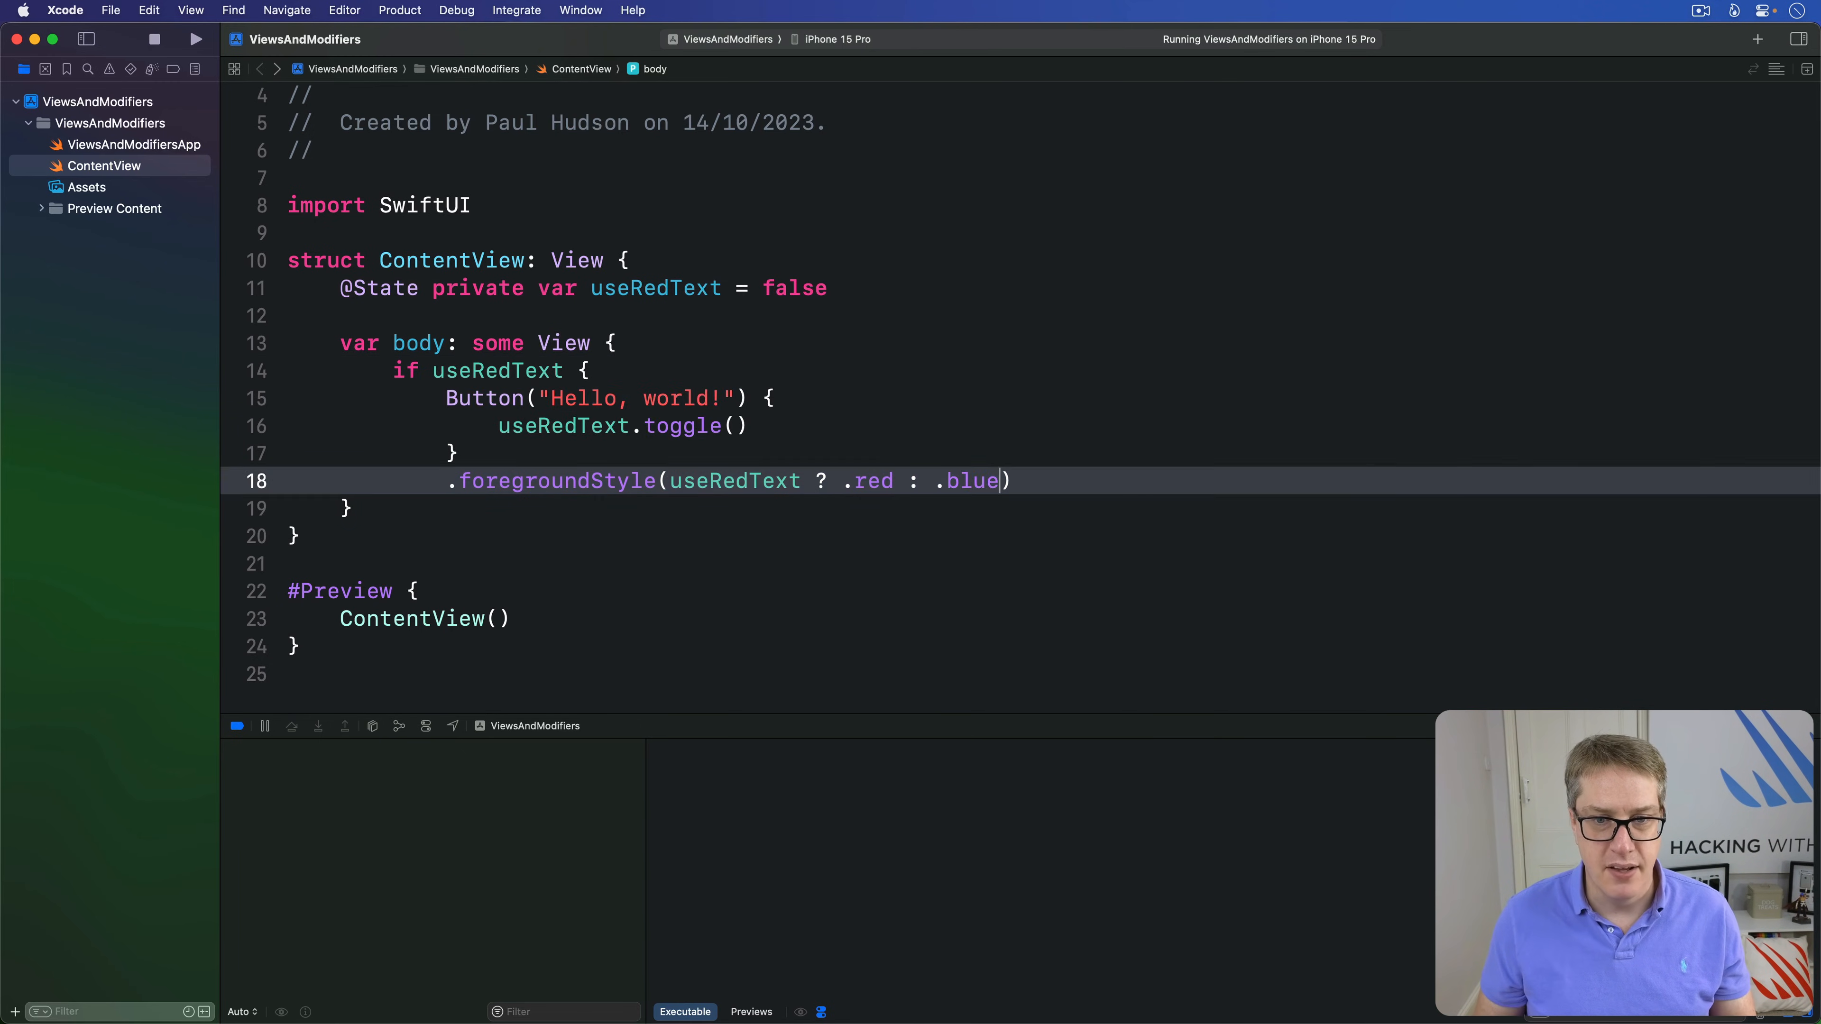
text(.red)
text(} else)
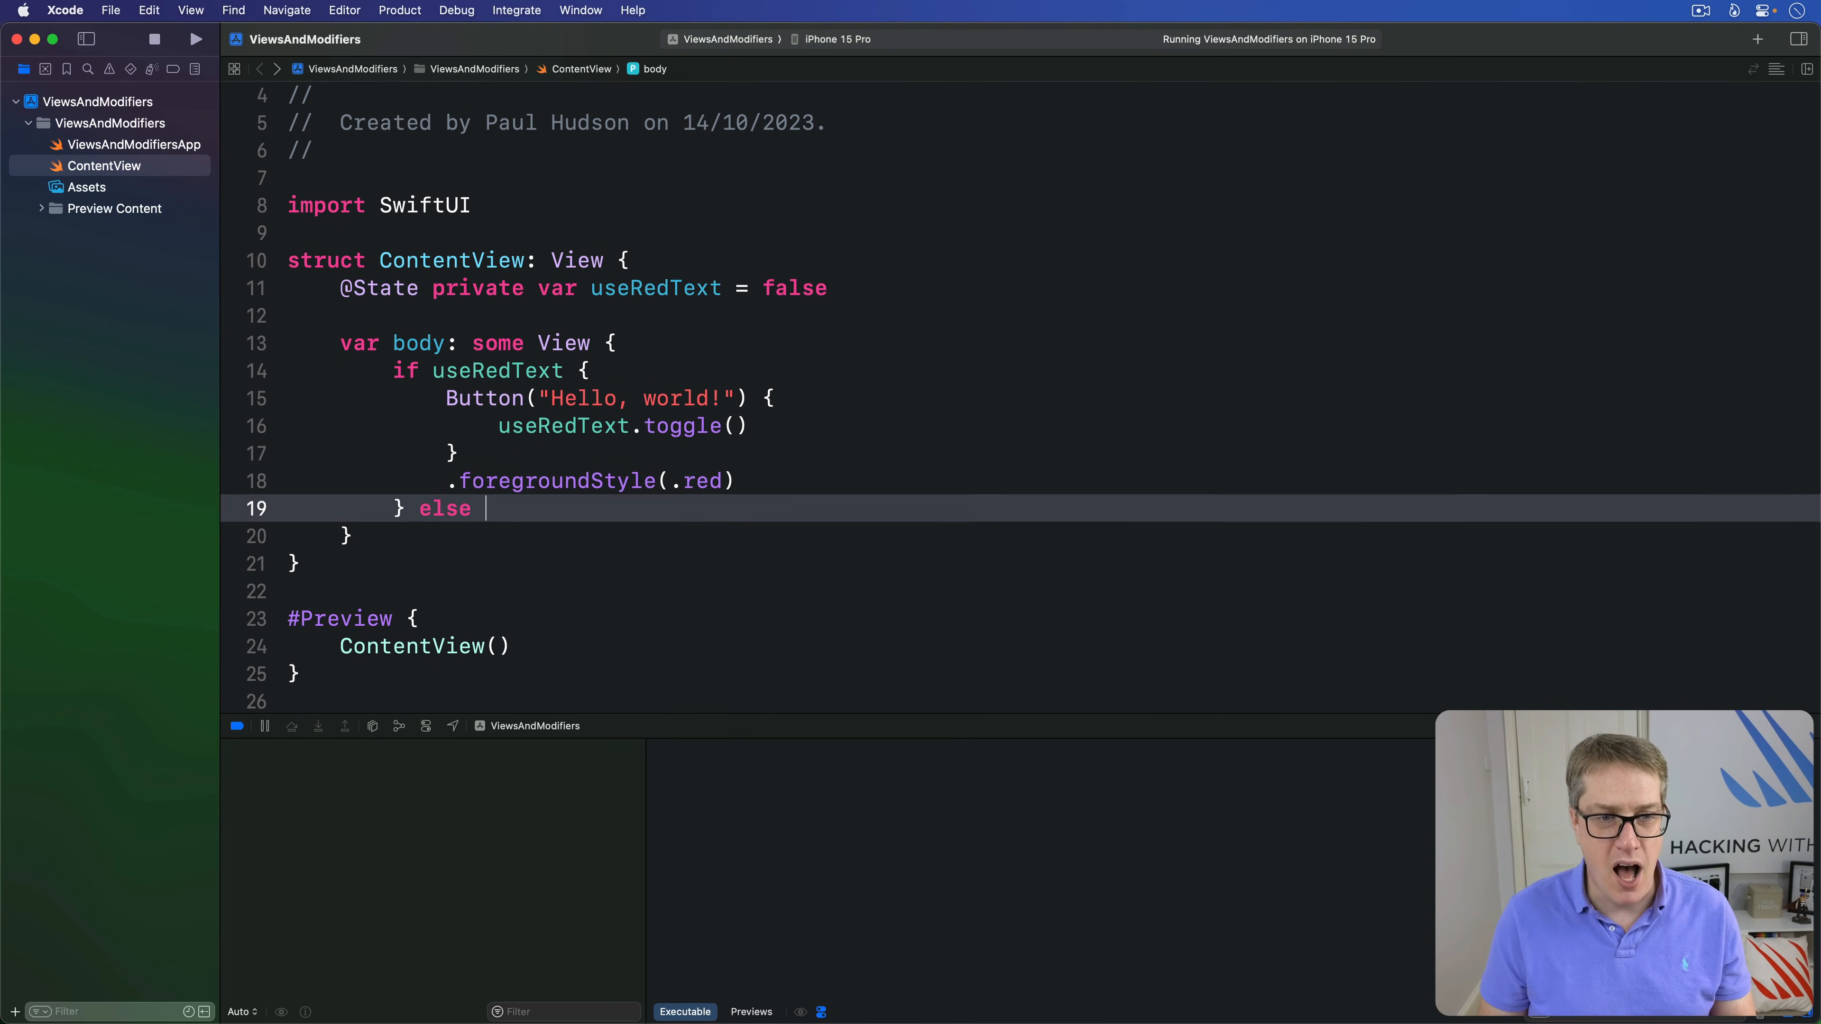
Step: Add an else branch holding a copy of the button with .foregroundStyle(.blue)
text({)
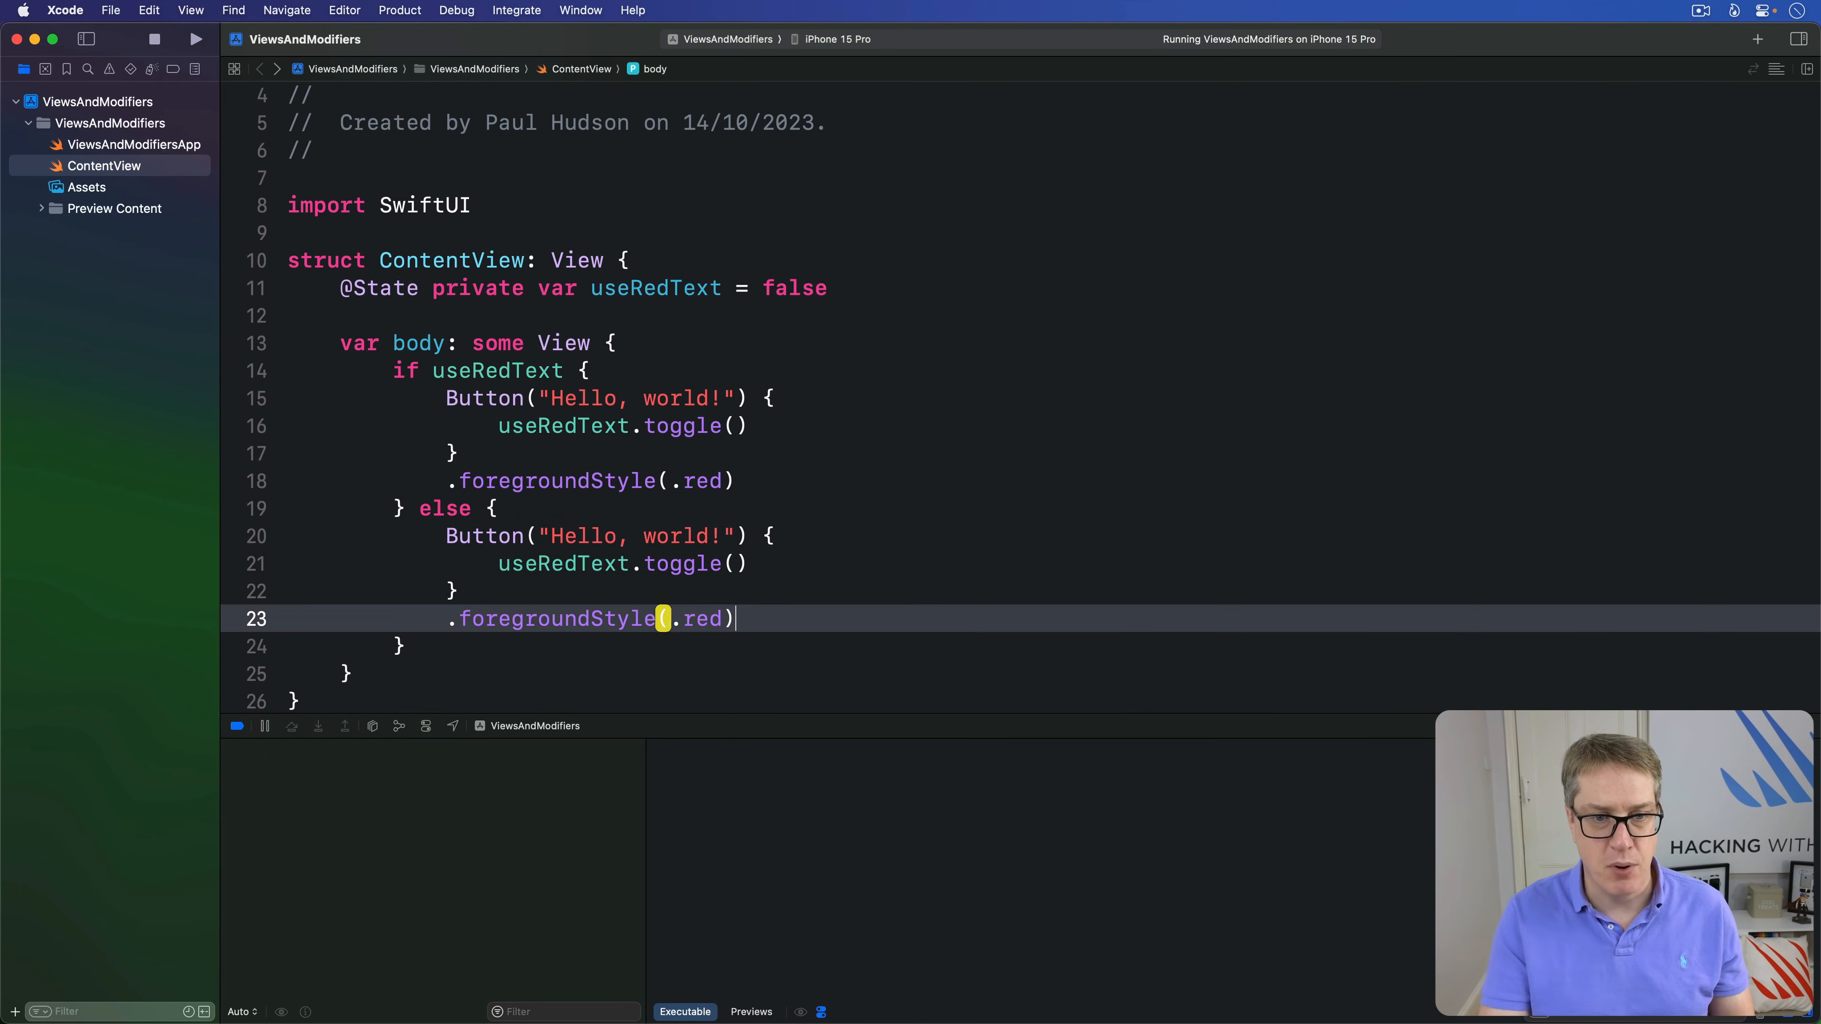
text(.b)
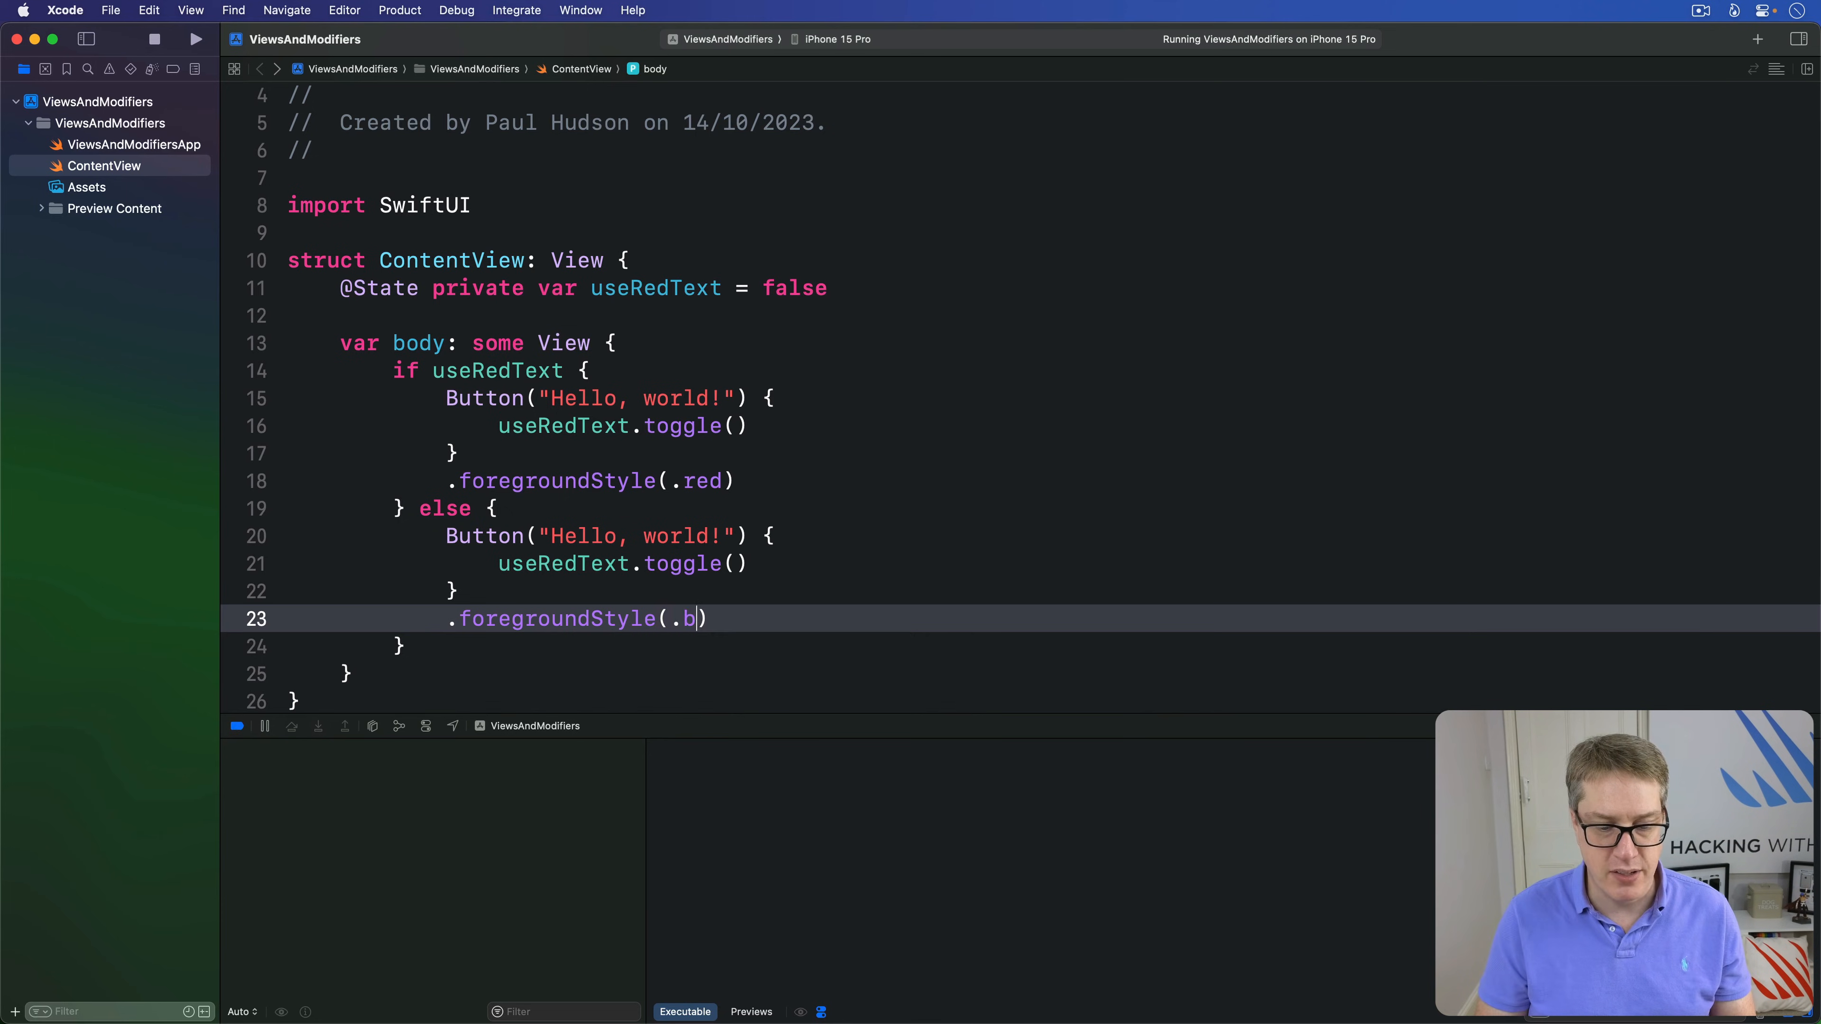
text(lue)
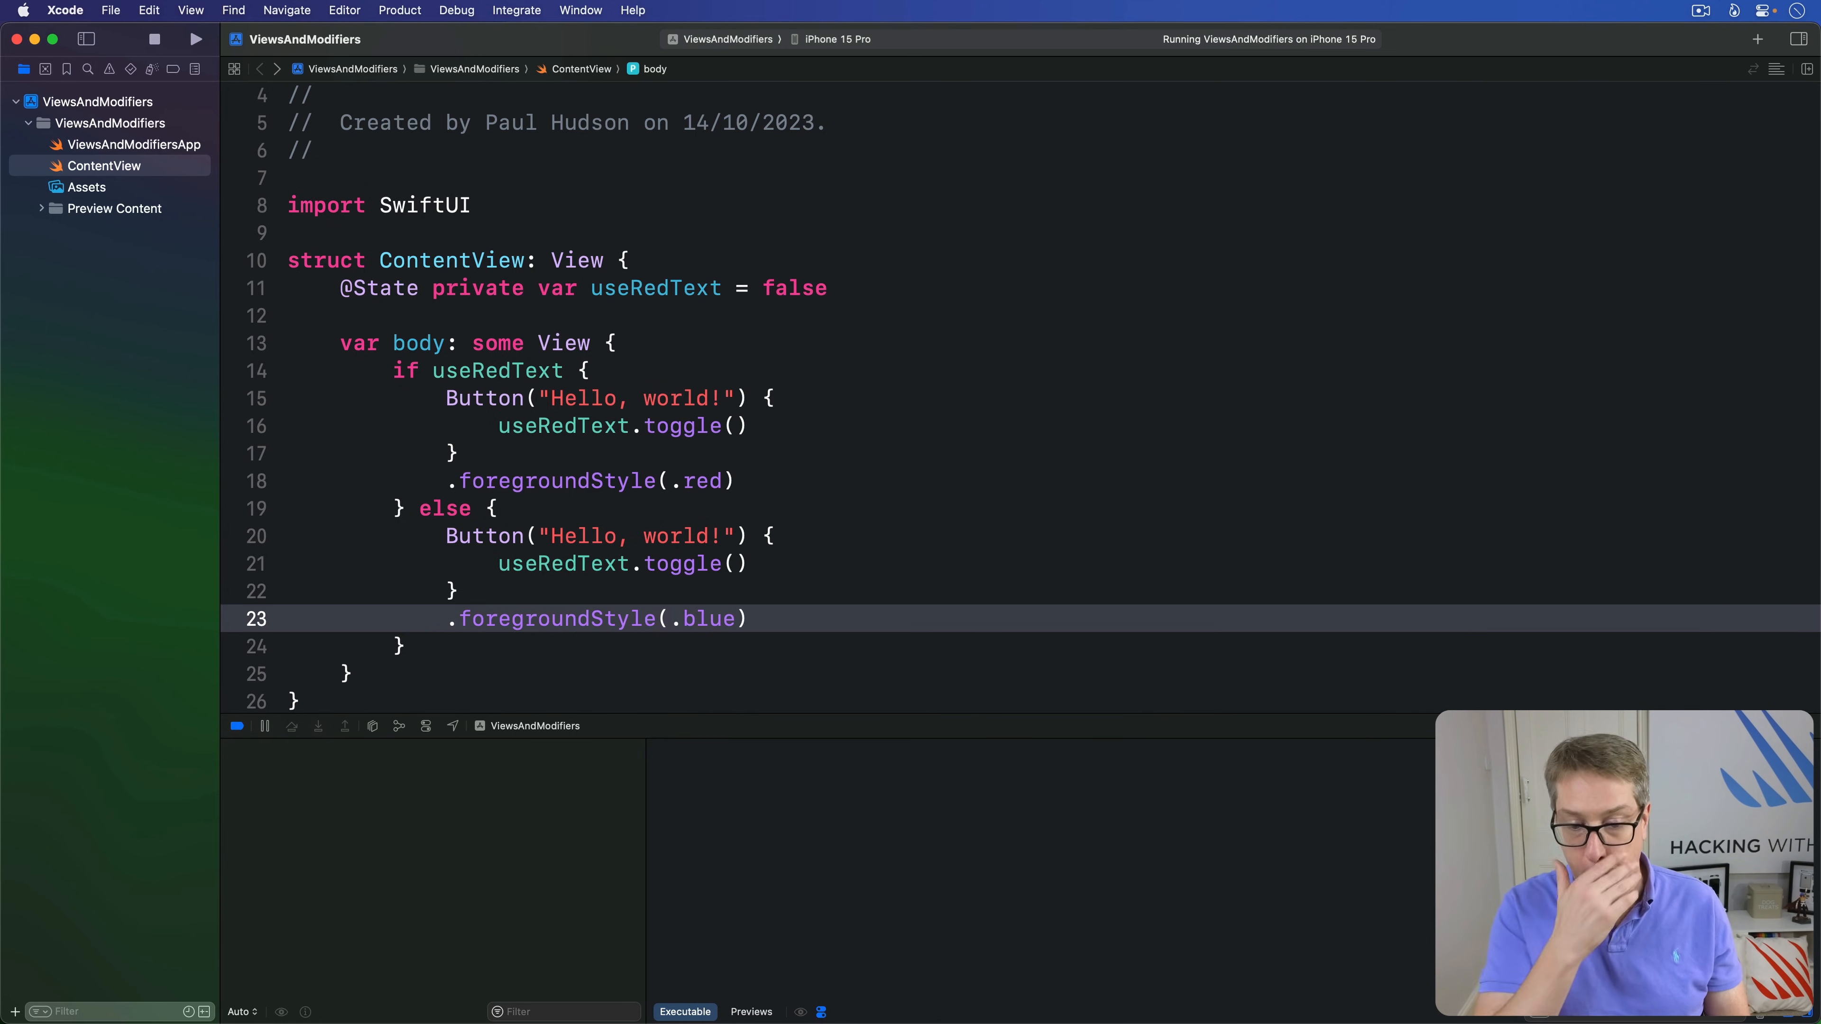